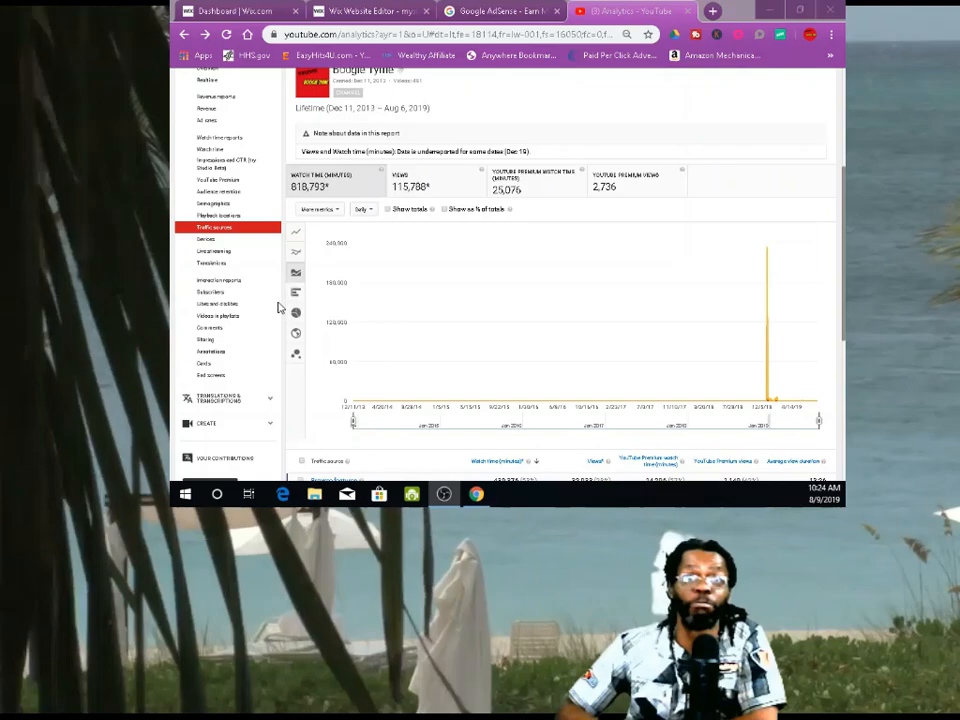
mouse_move(836, 283)
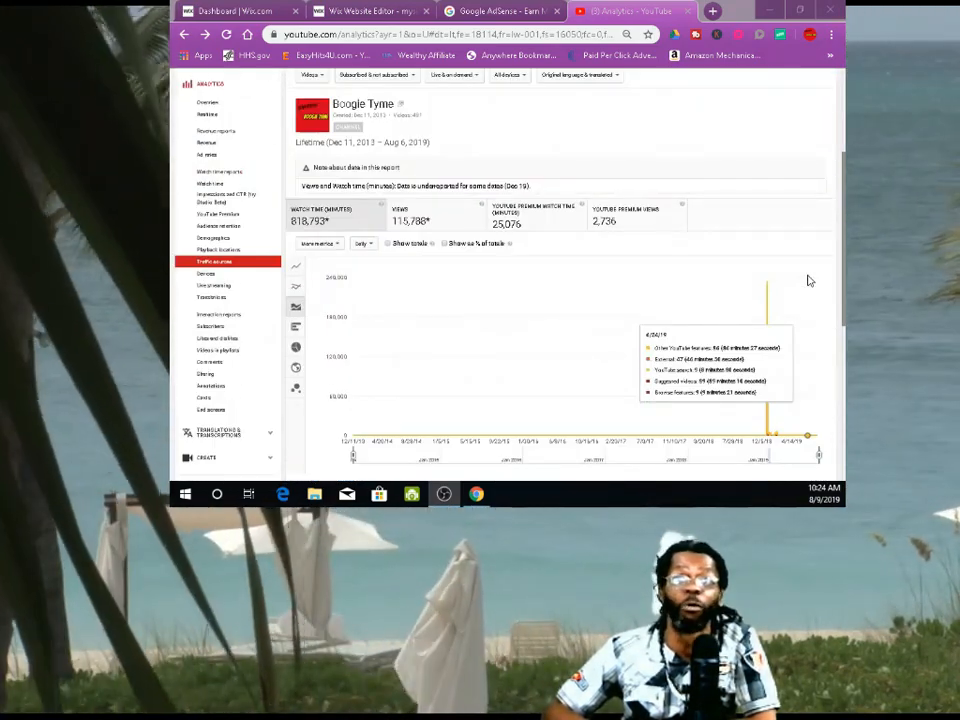
mouse_move(715, 270)
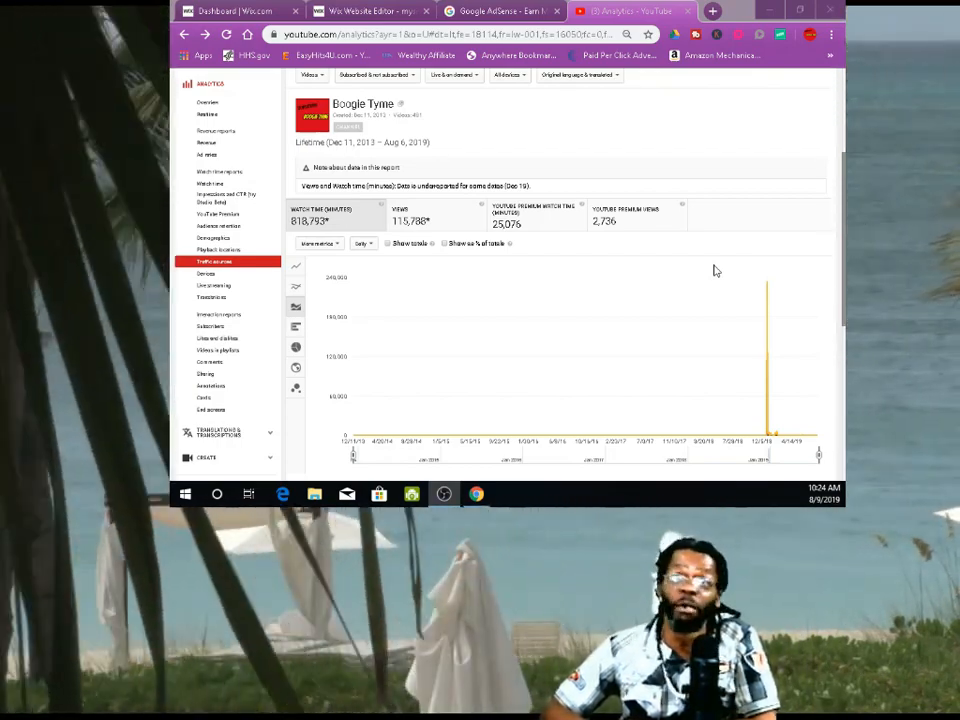
Open the channel's lifetime Revenue report in YouTube Studio Analytics.
scroll("down", 3)
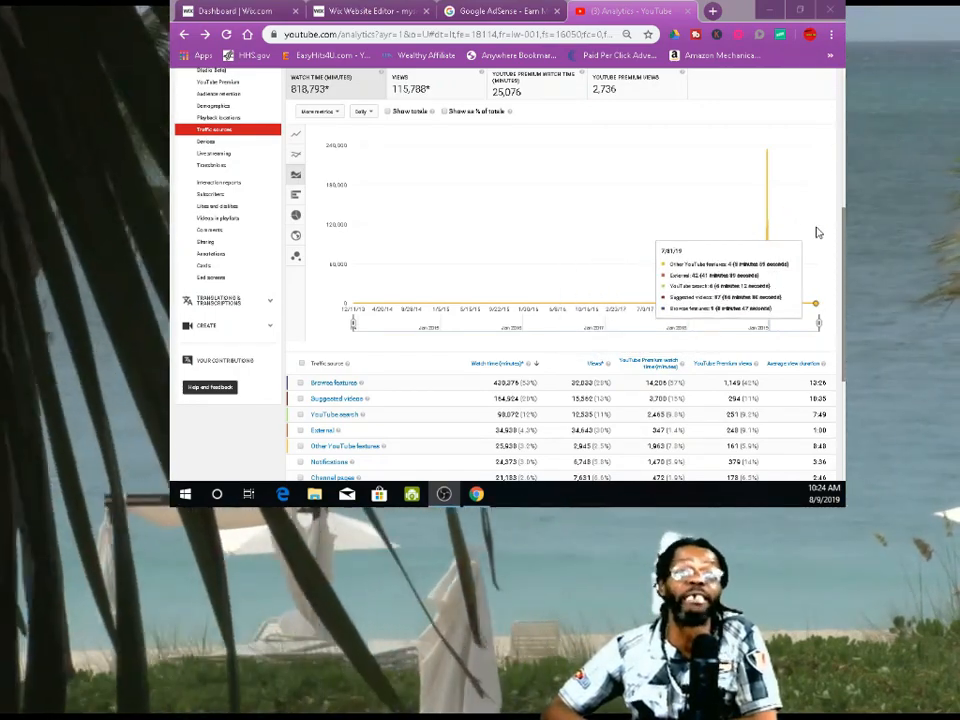
mouse_move(445, 443)
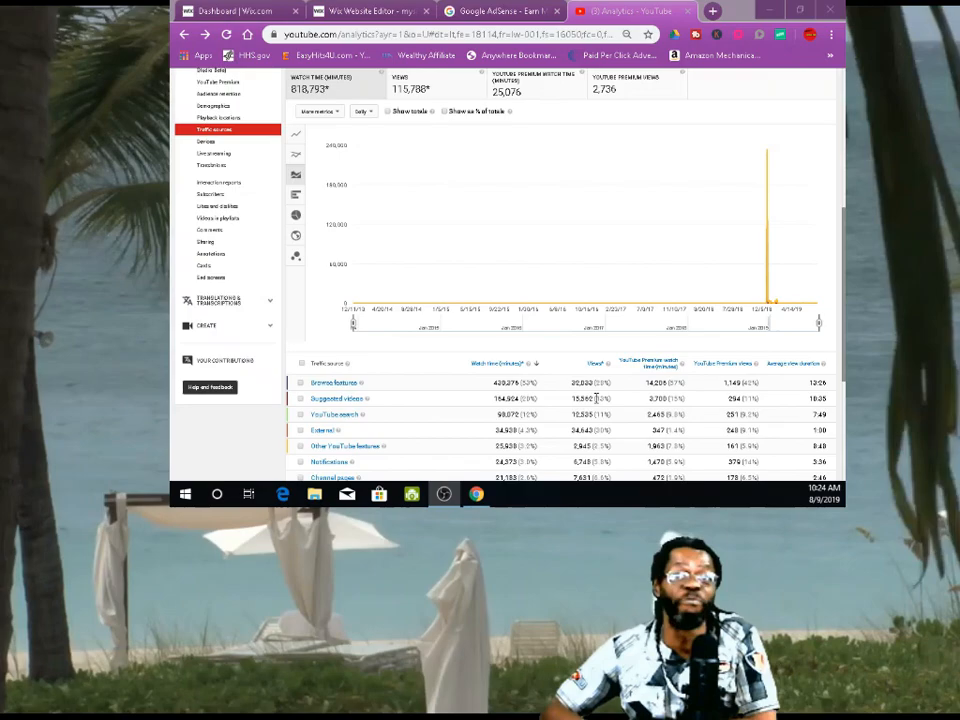
scroll("up", 3)
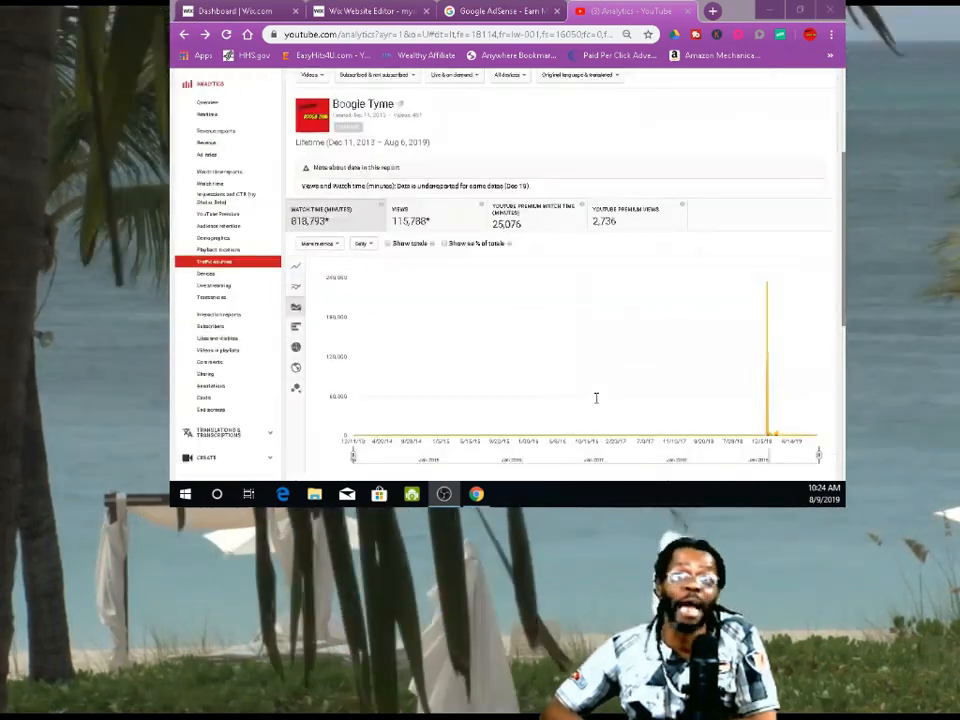
scroll("down", 3)
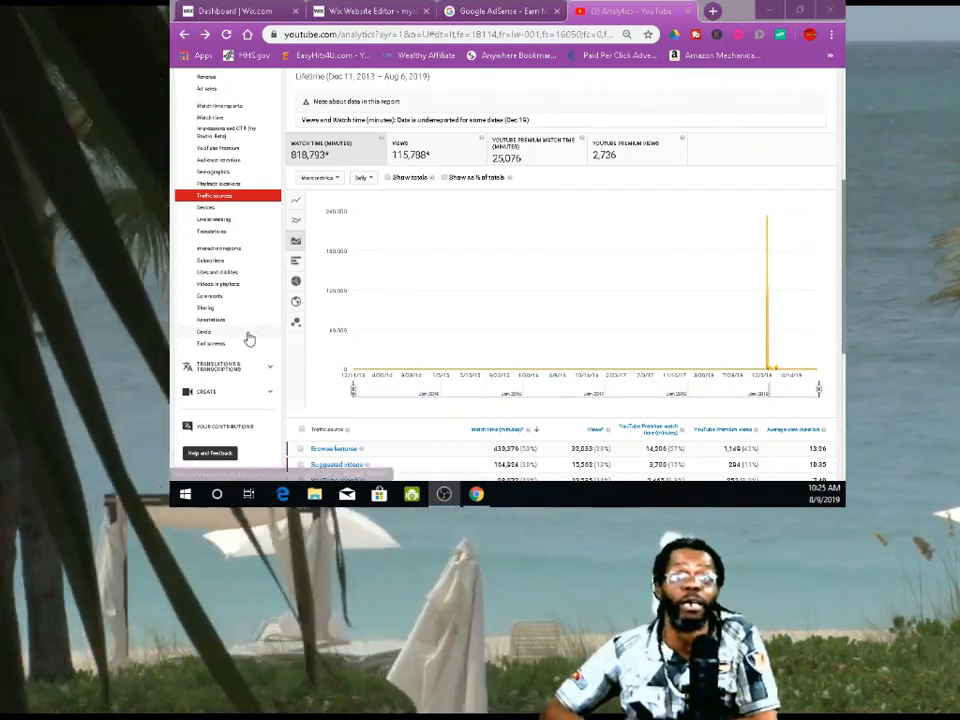
scroll("up", 3)
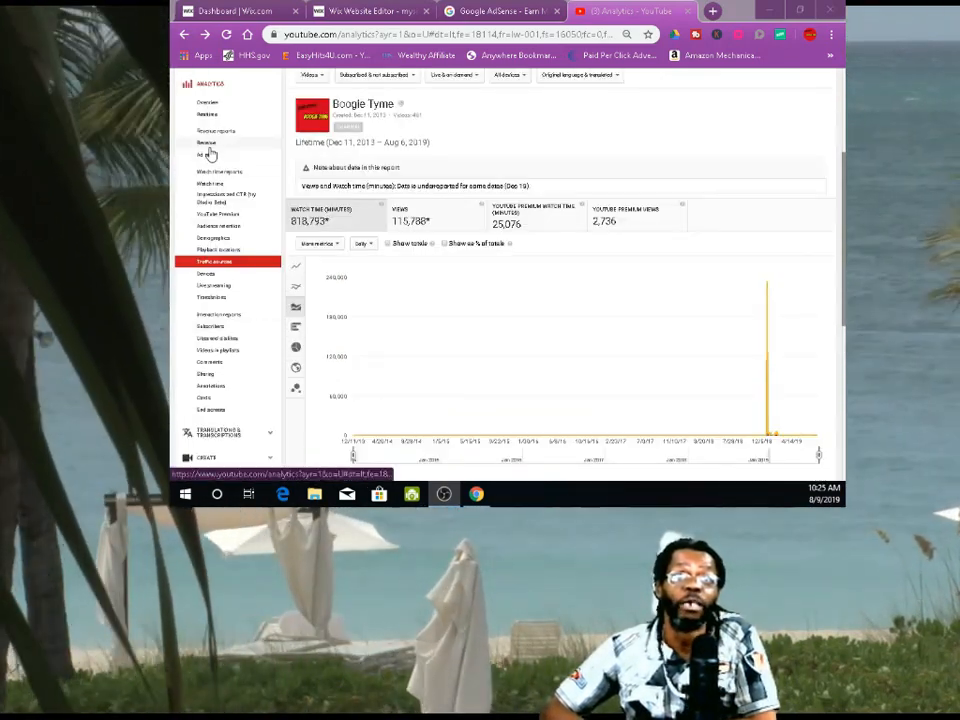
left_click(206, 142)
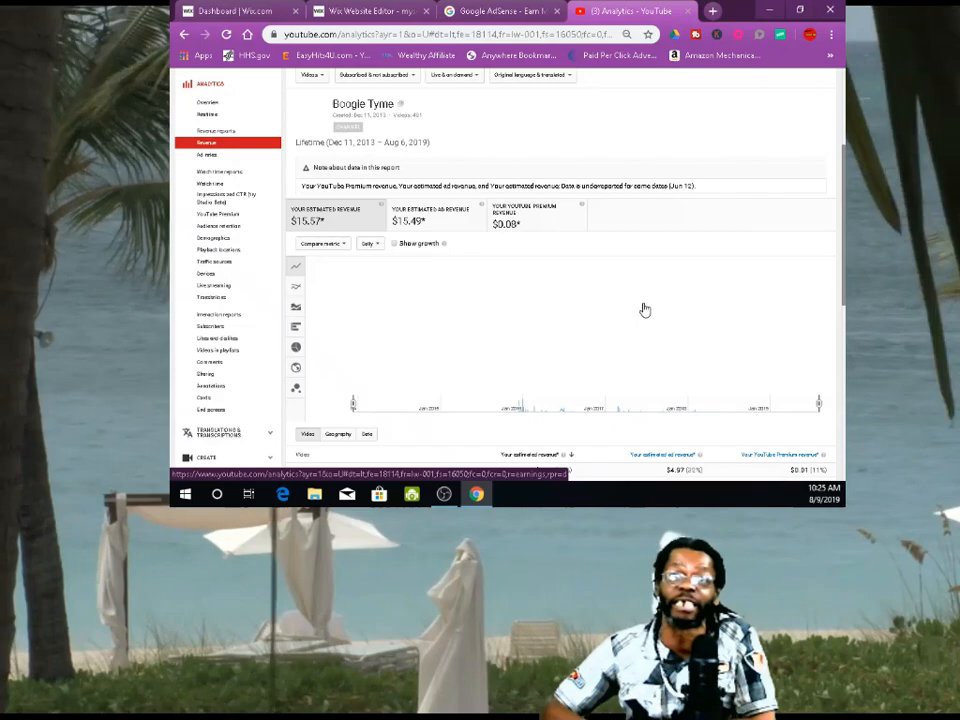
mouse_move(230, 273)
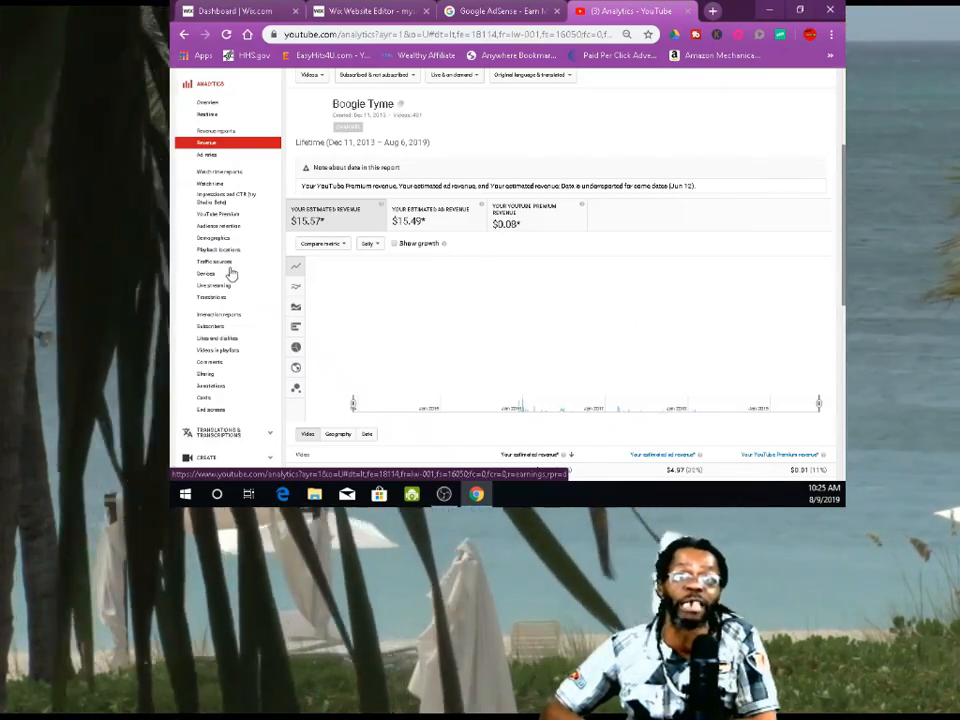
mouse_move(443, 175)
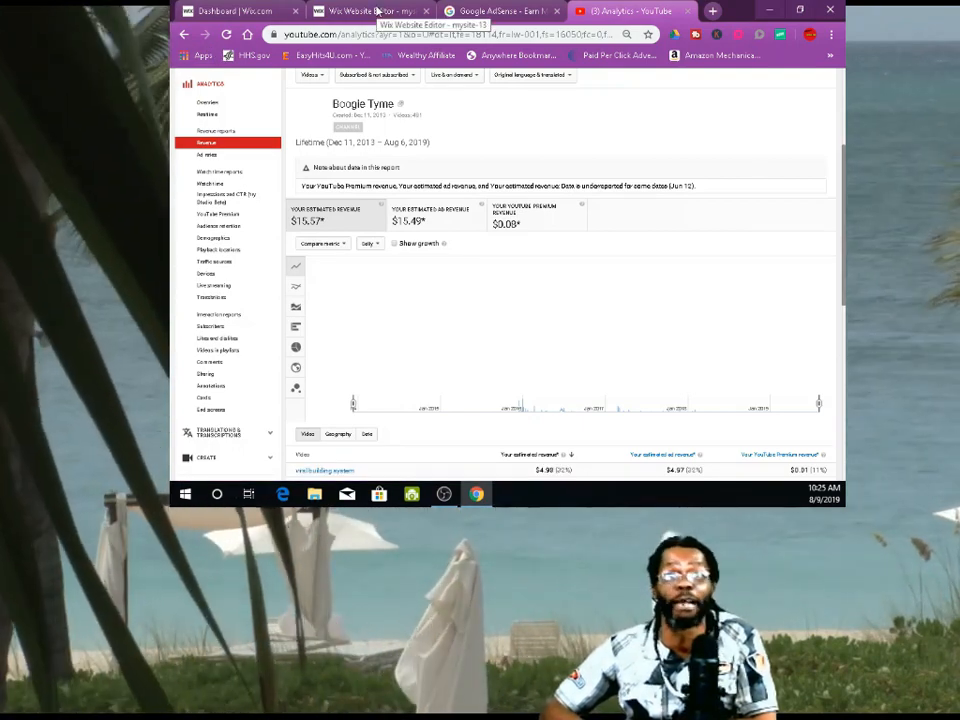
Exit the site preview in the Wix Website Editor tab to reach the DKNY page canvas.
left_click(370, 11)
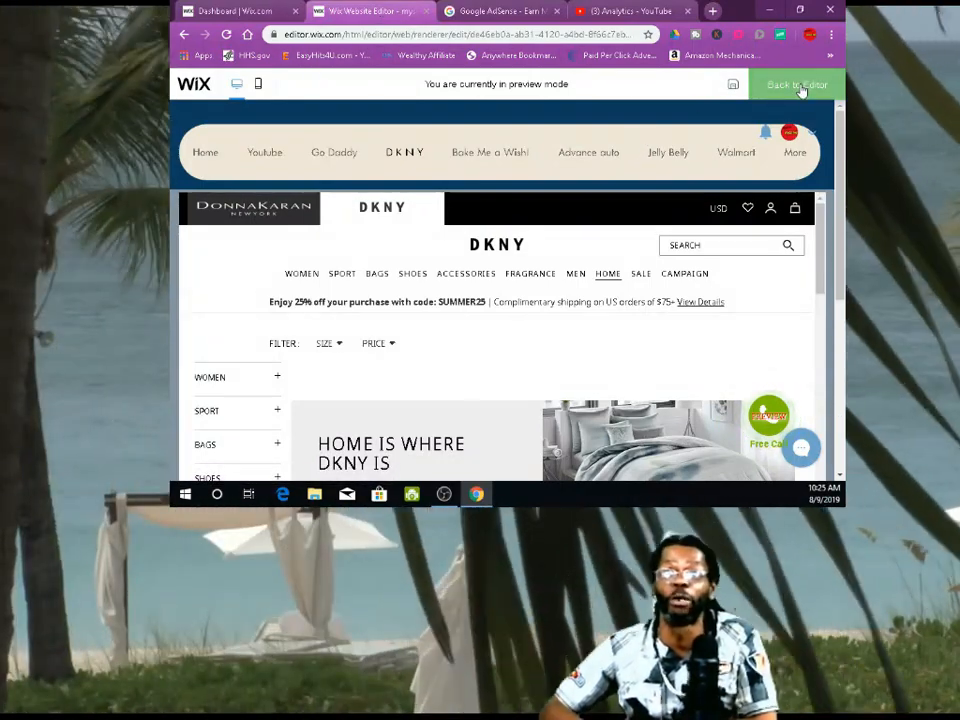
left_click(795, 84)
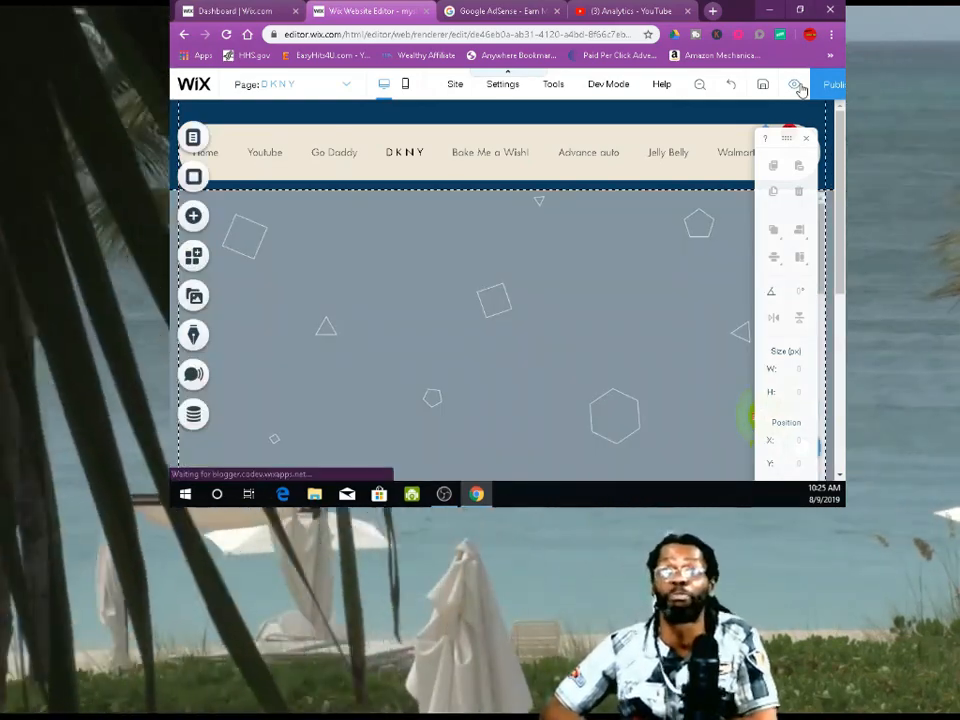
left_click(794, 84)
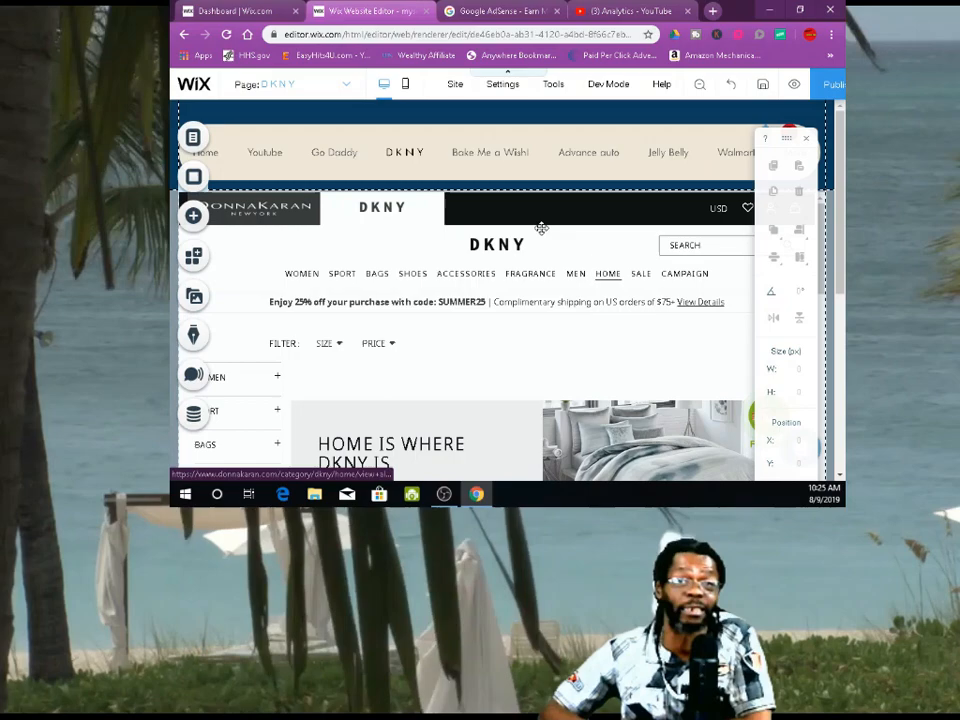
scroll("down", 3)
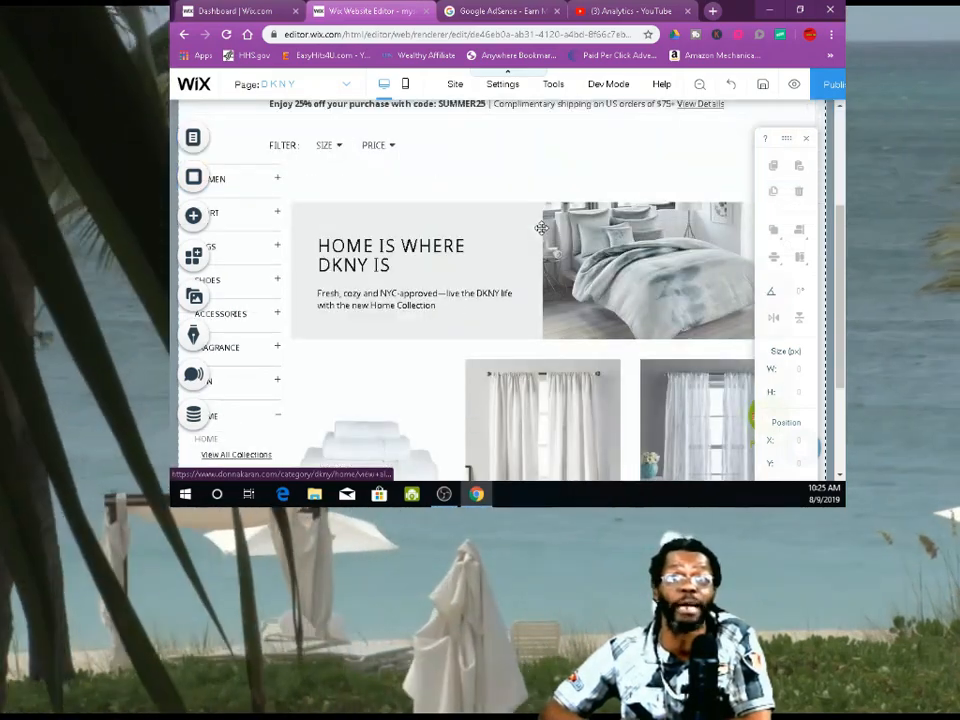
scroll("up", 3)
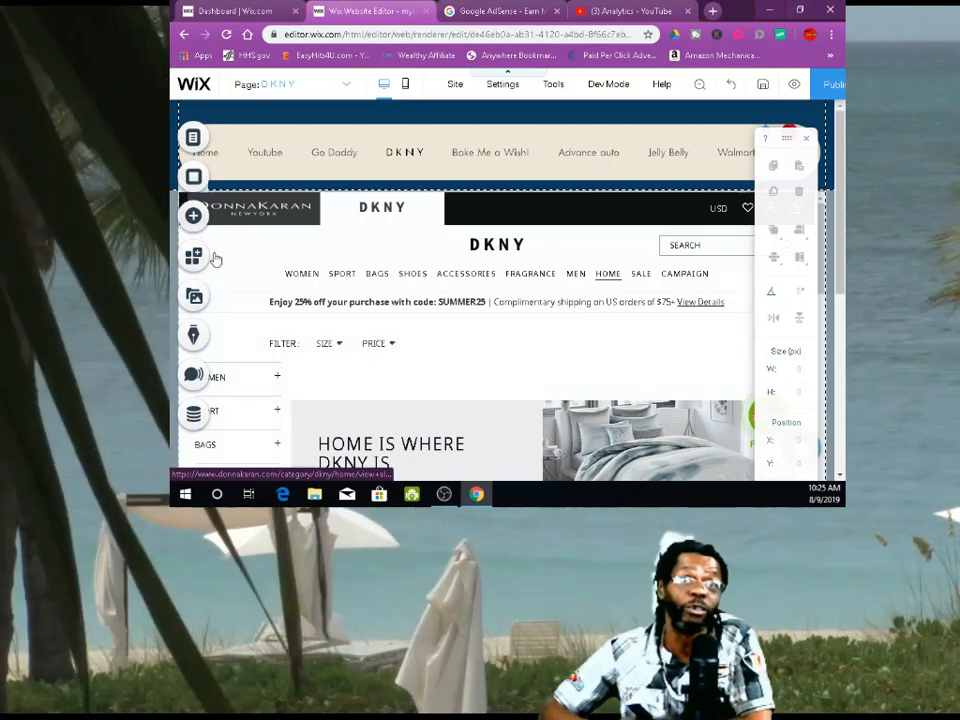
Search the App Market for 'ad' and choose Google AdSense by Wix.
left_click(193, 256)
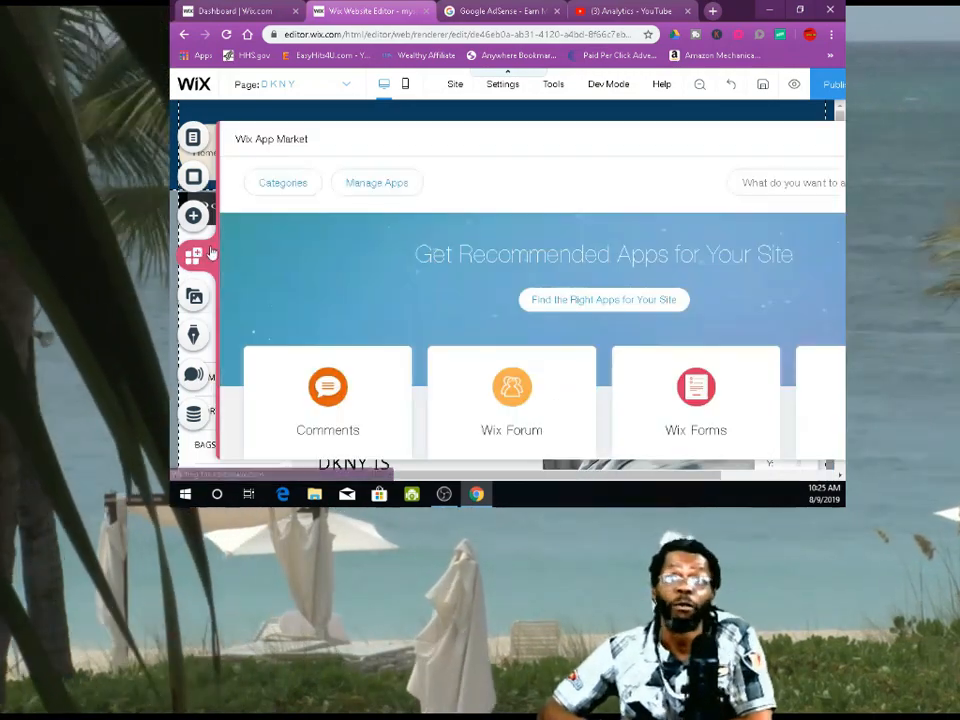
left_click(790, 182)
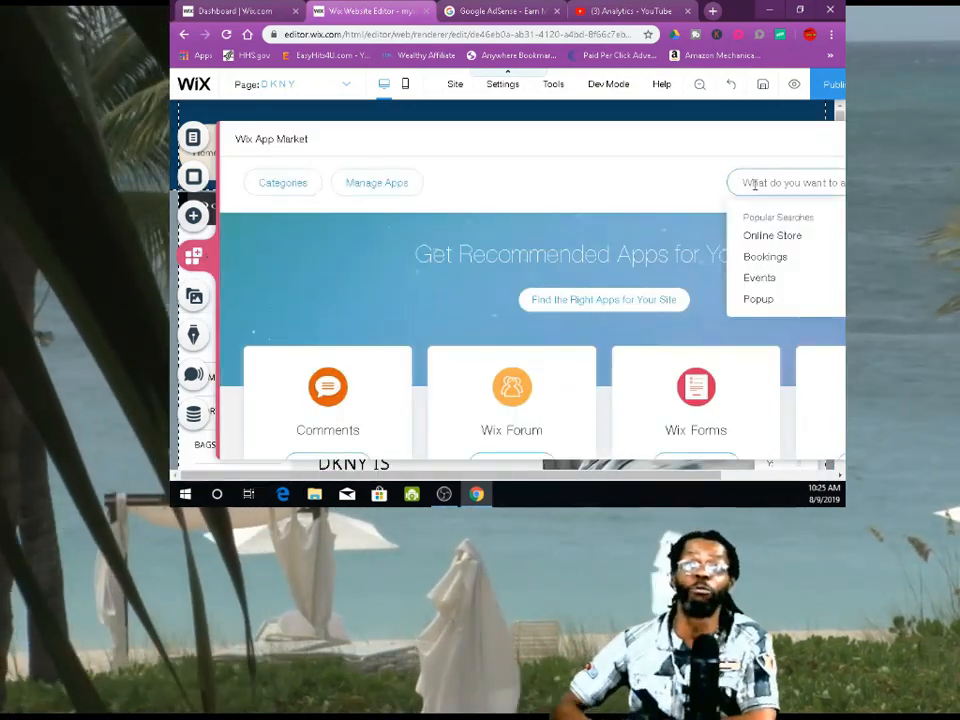
type("a")
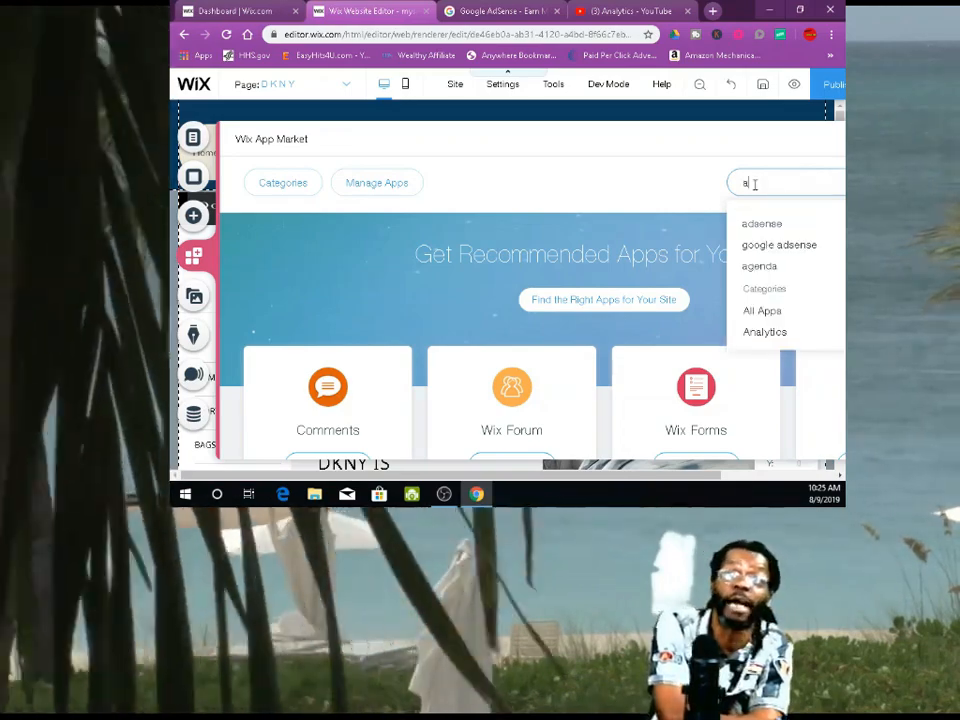
type("d")
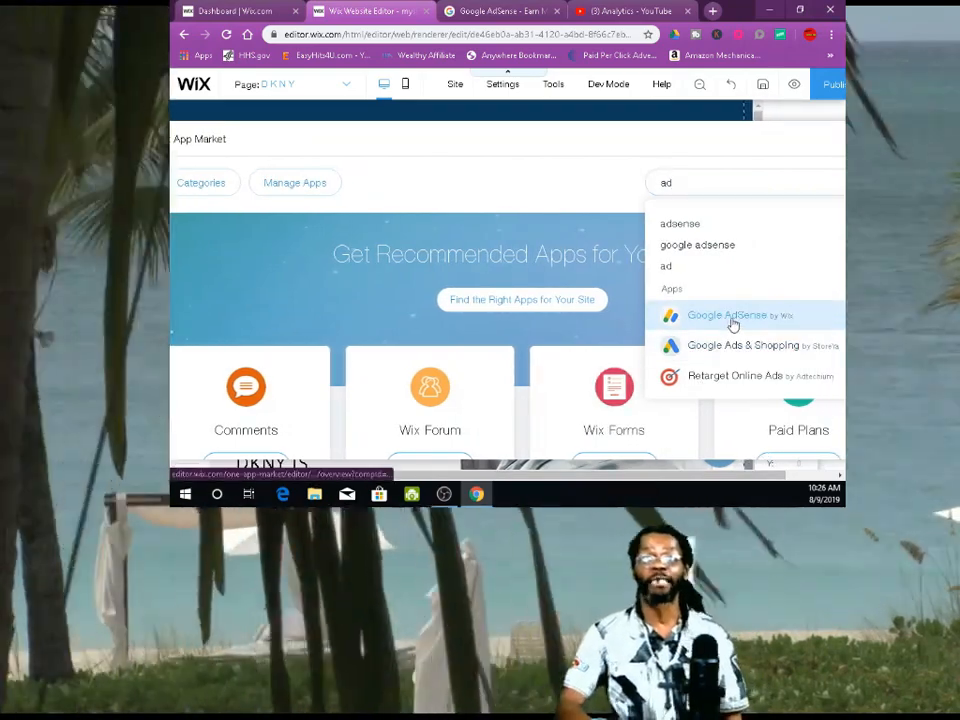
left_click(727, 315)
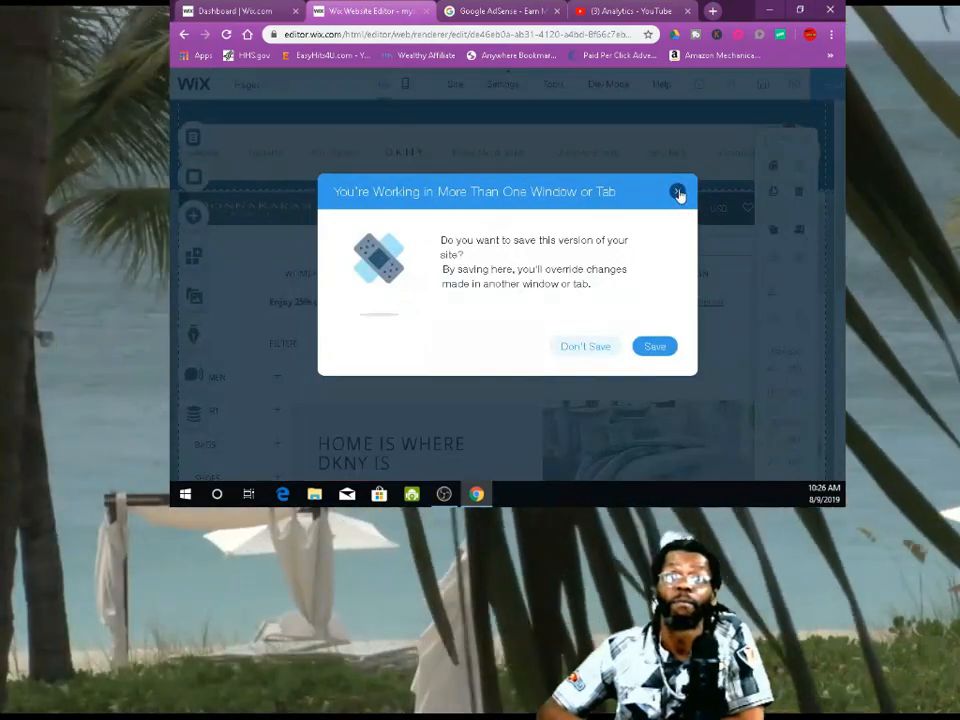
Dismiss the warning and drag the AdSense box to the page's top right.
left_click(678, 192)
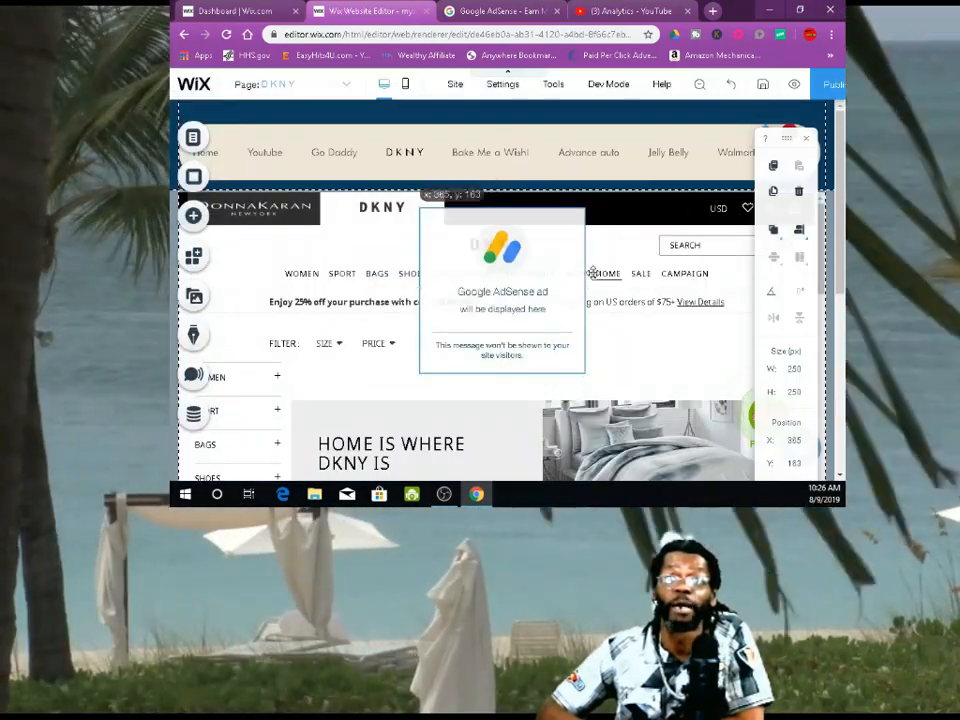
left_click_drag(502, 290, 664, 280)
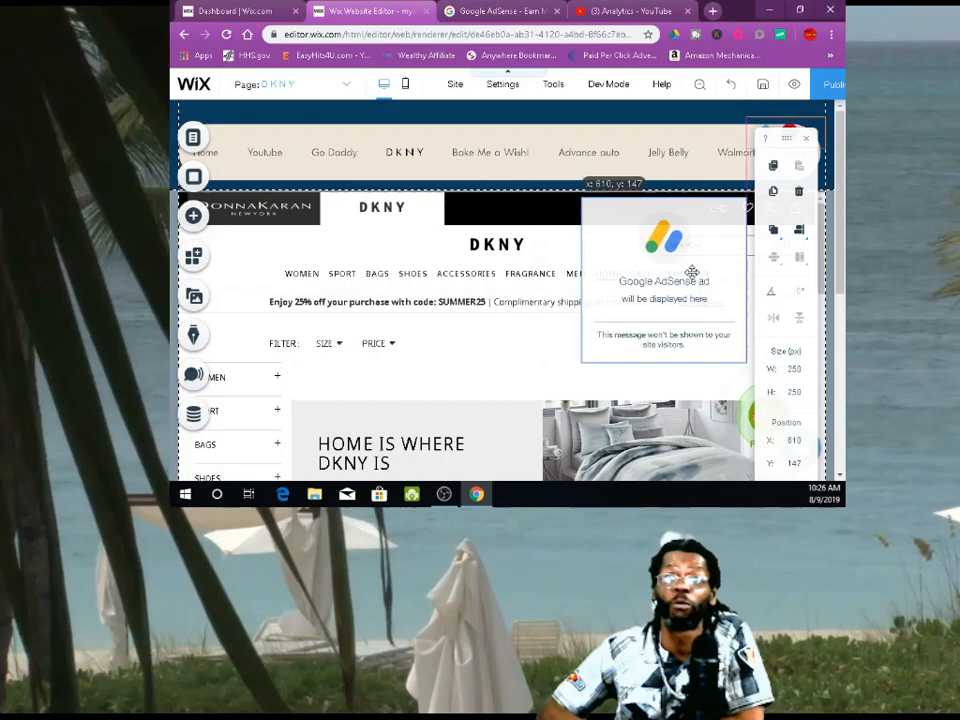
left_click_drag(663, 273, 670, 312)
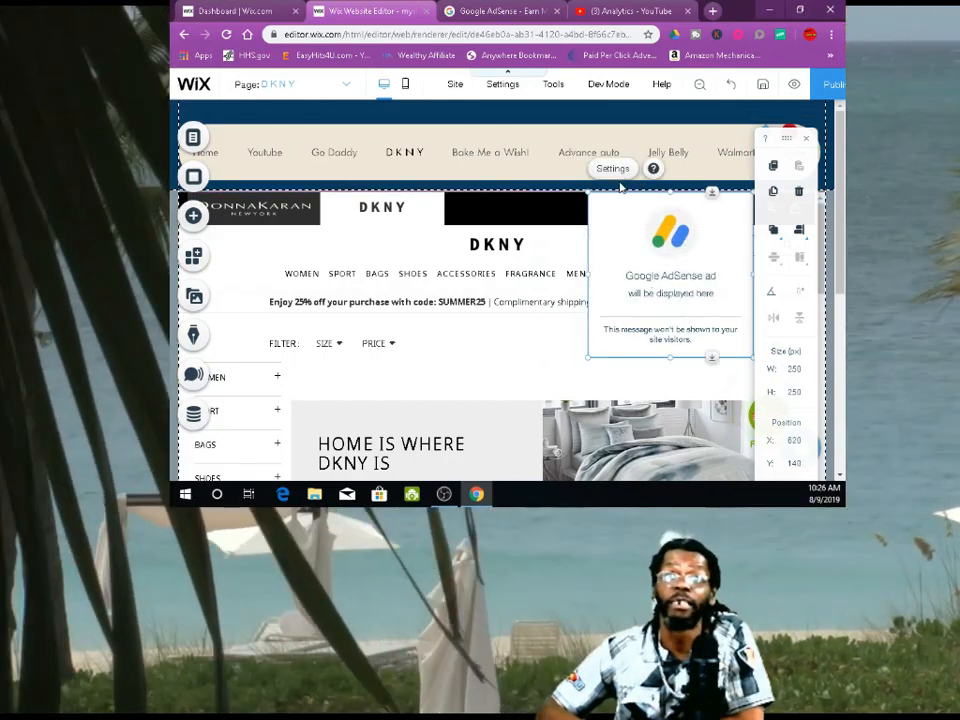
Open the ad element's Settings and follow the AdSense Sign up link.
left_click(612, 168)
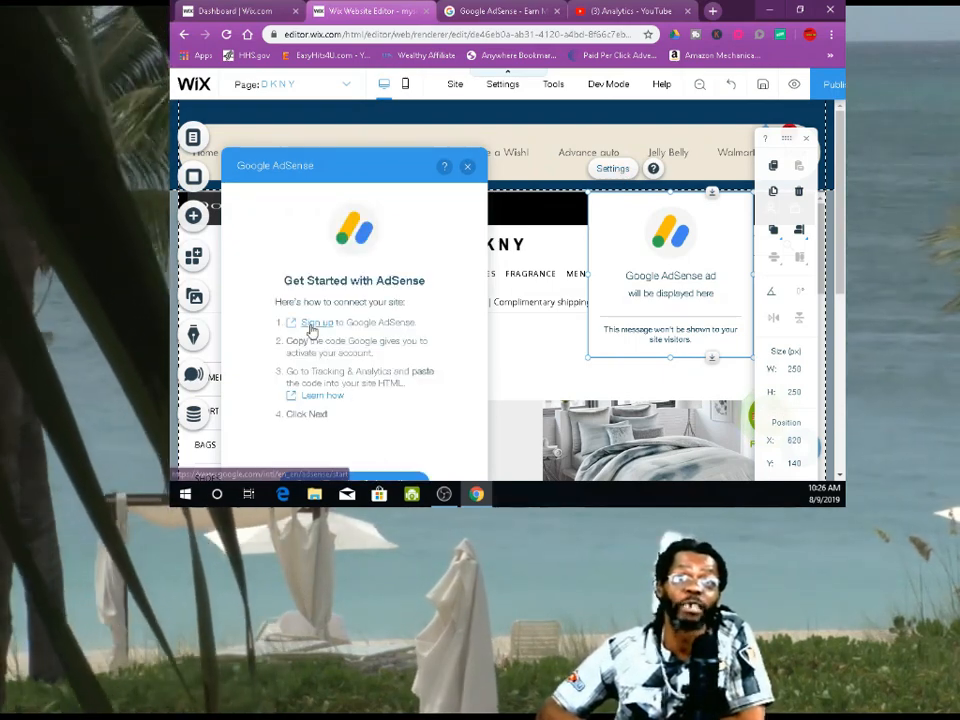
left_click(315, 322)
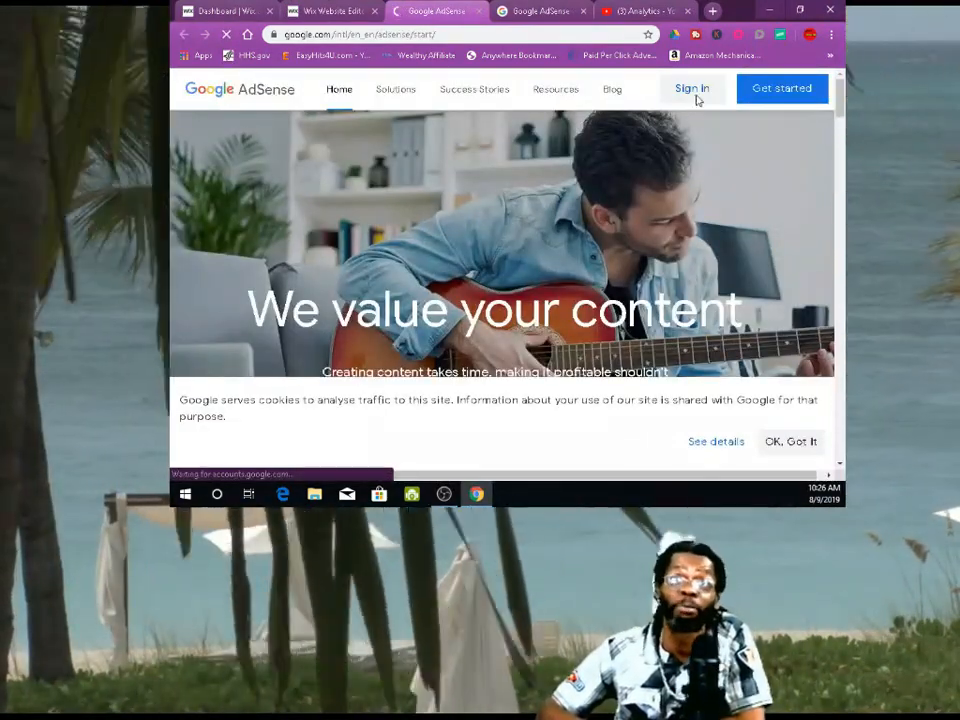
Sign in to AdSense, go back twice to the start page, and return to Wix.
left_click(691, 88)
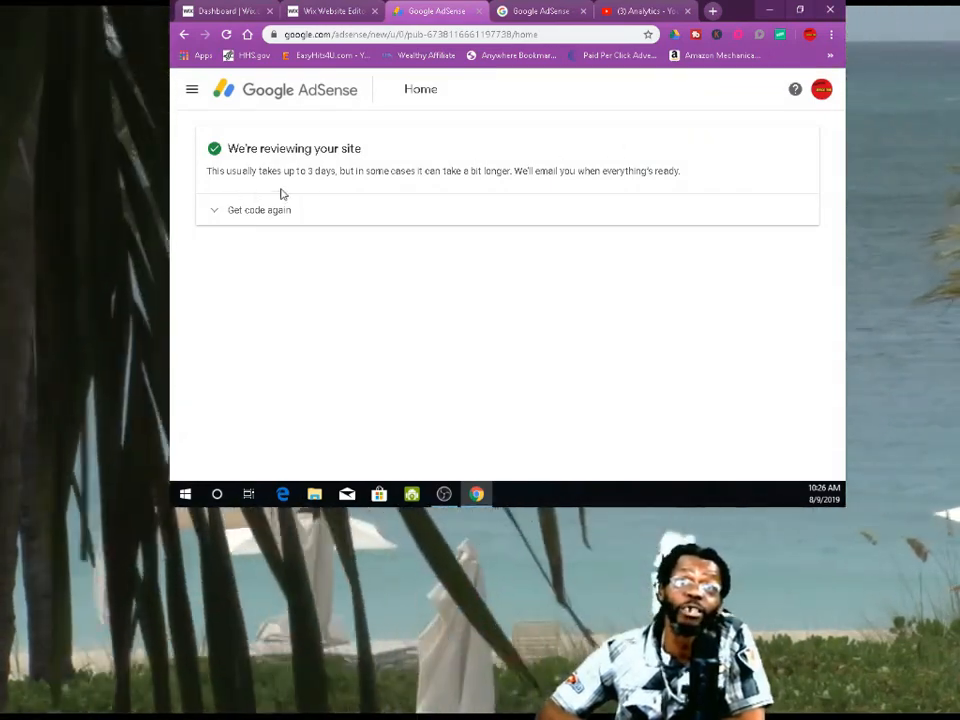
mouse_move(347, 193)
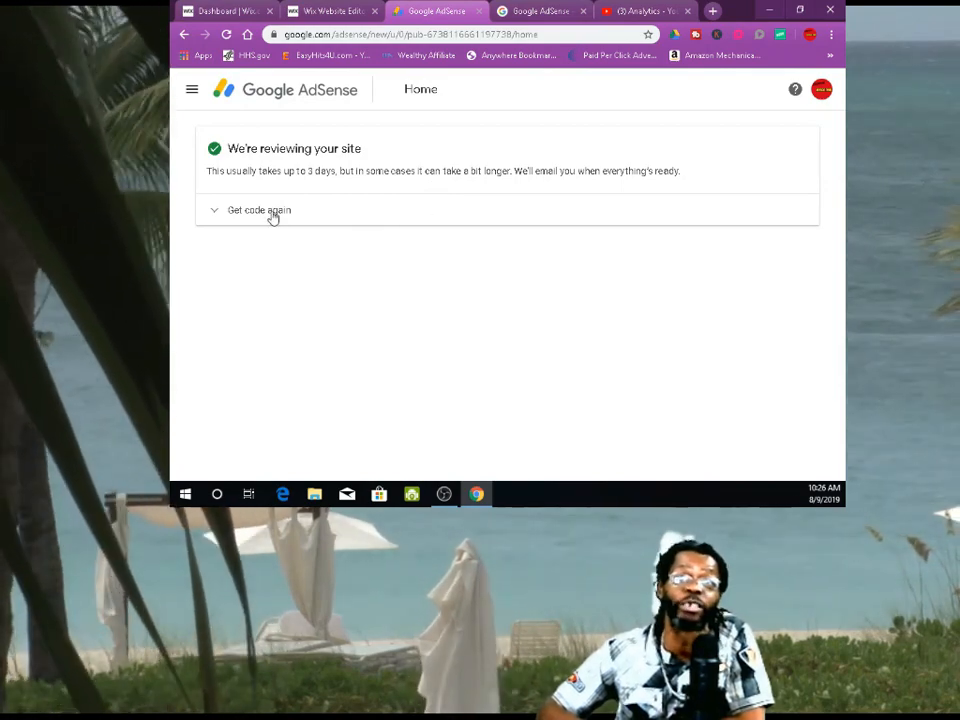
left_click(184, 34)
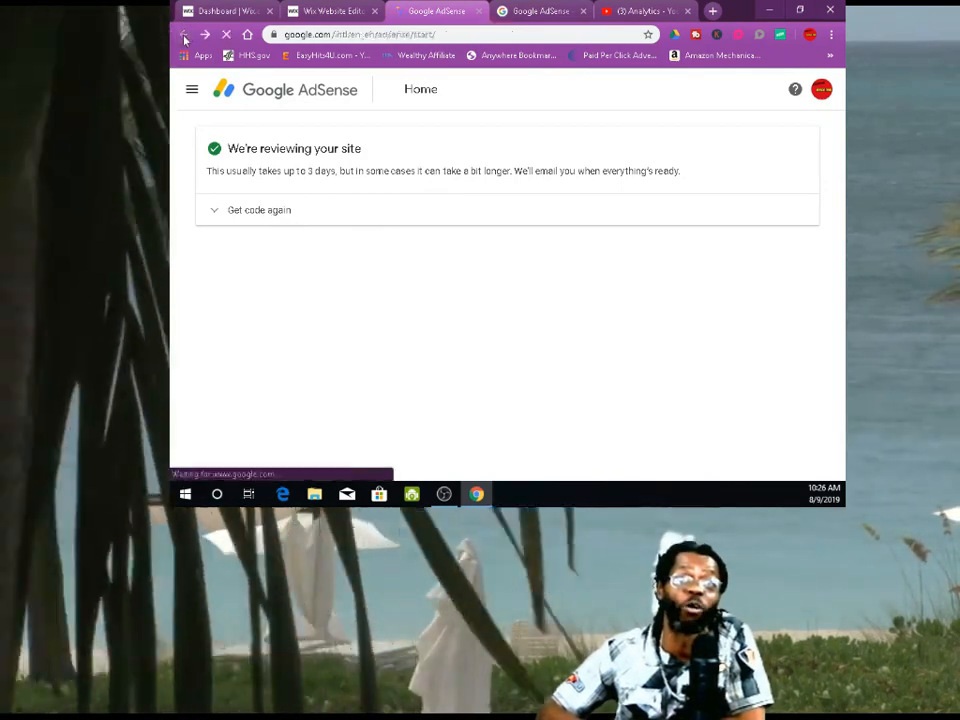
left_click(184, 34)
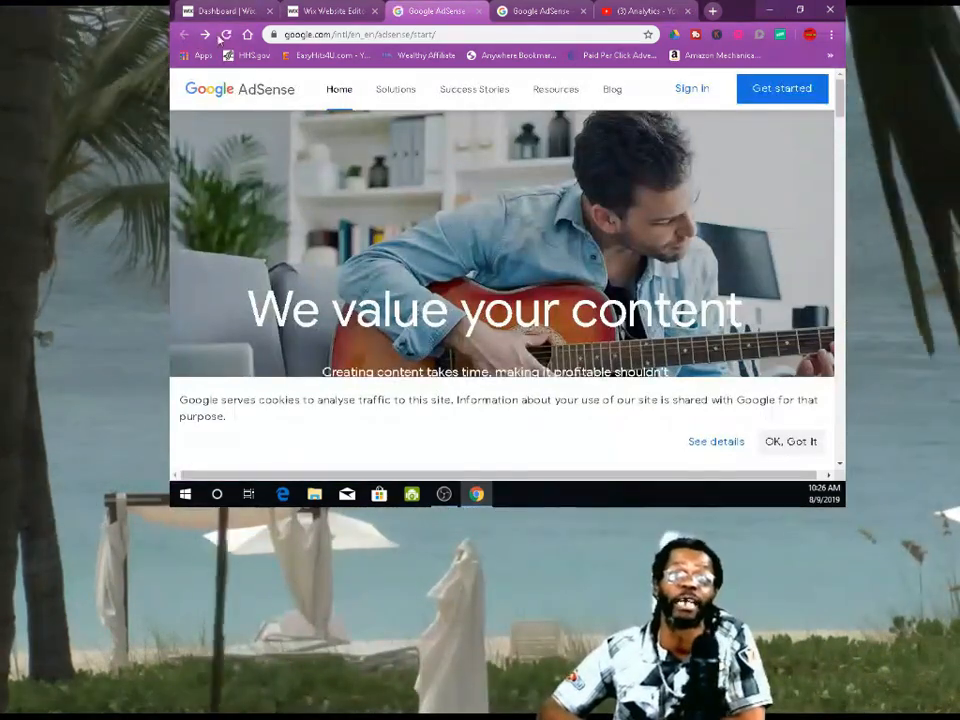
left_click(330, 11)
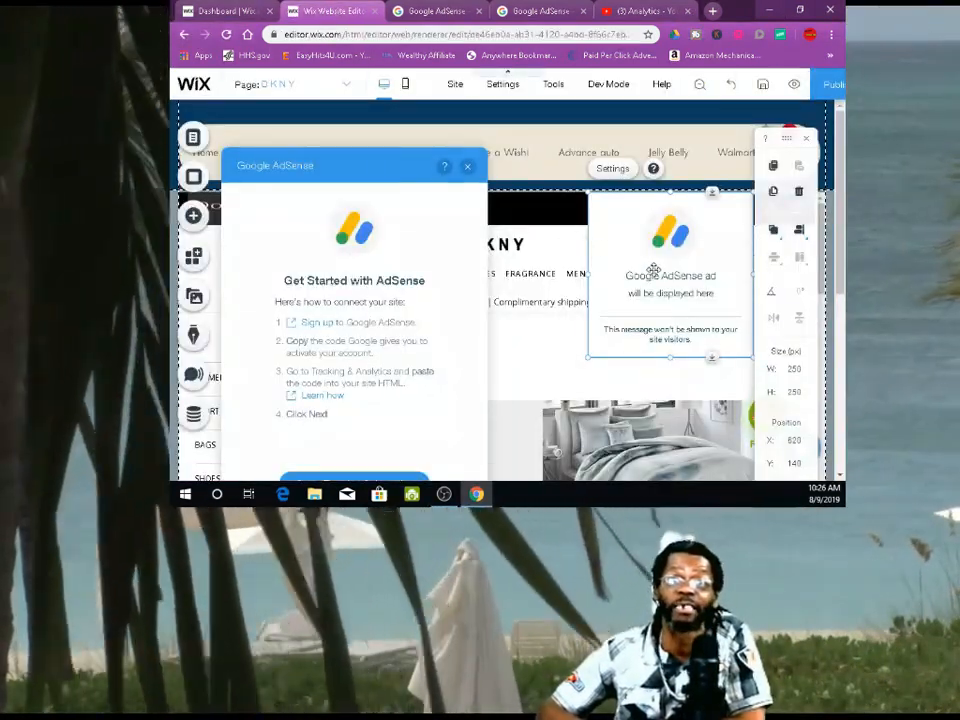
Close the Google AdSense setup panel with its X.
left_click(467, 167)
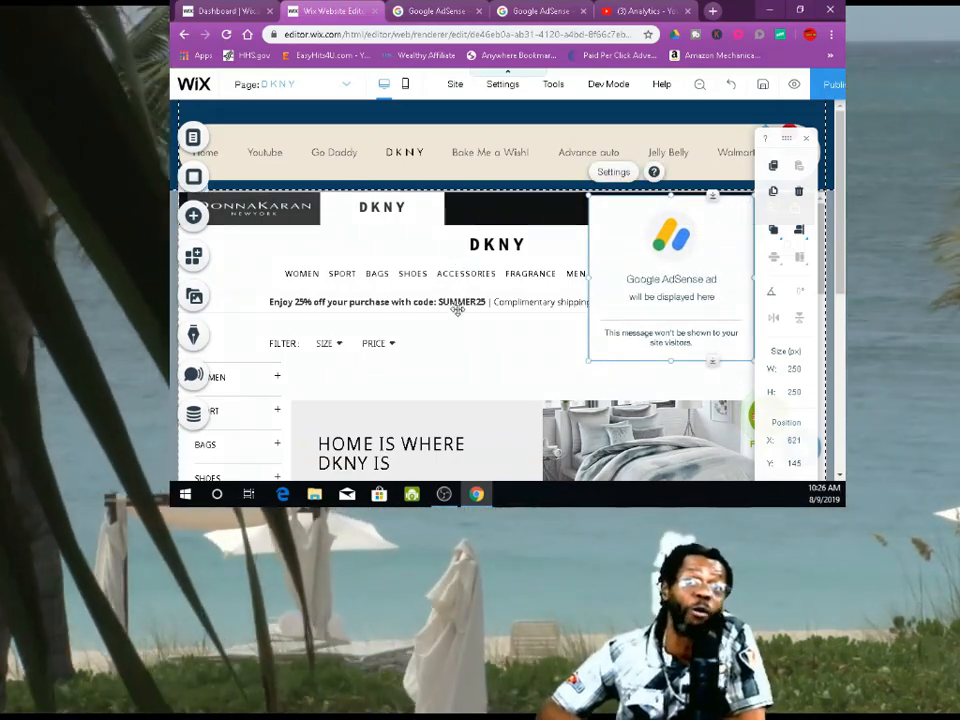
mouse_move(193, 256)
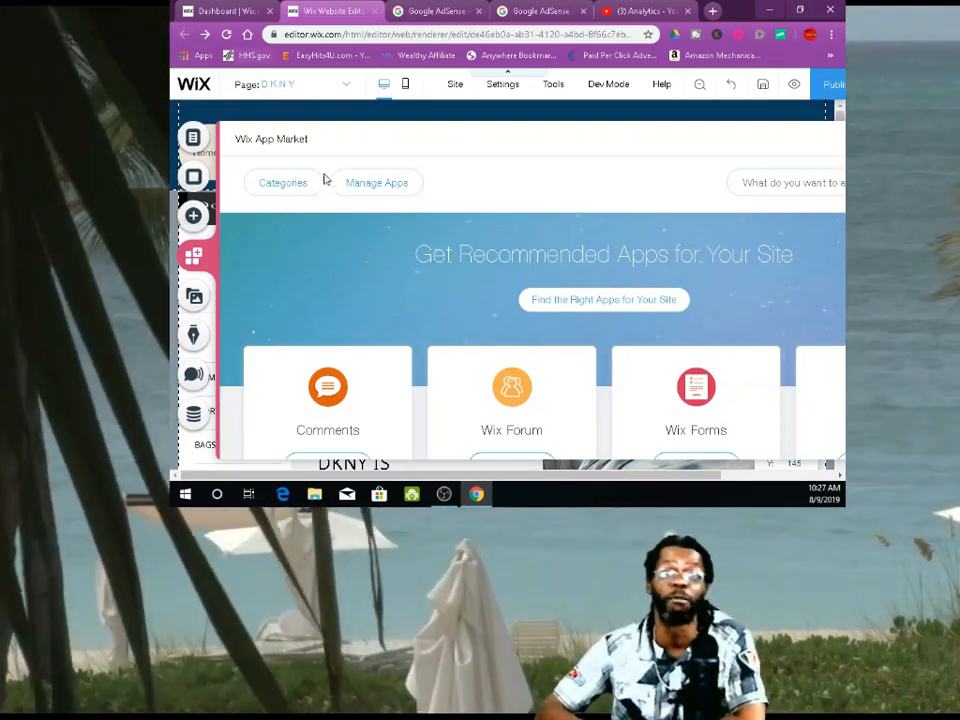
mouse_move(324, 235)
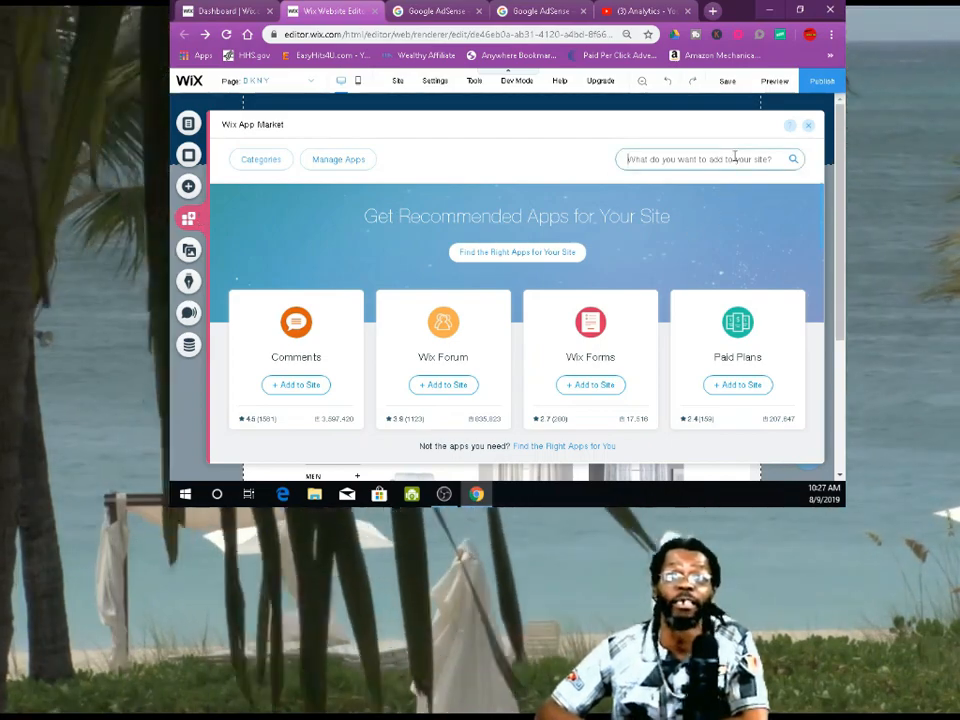
Type 'a' in the App Market search and pick the 'adsense' suggestion.
type("a")
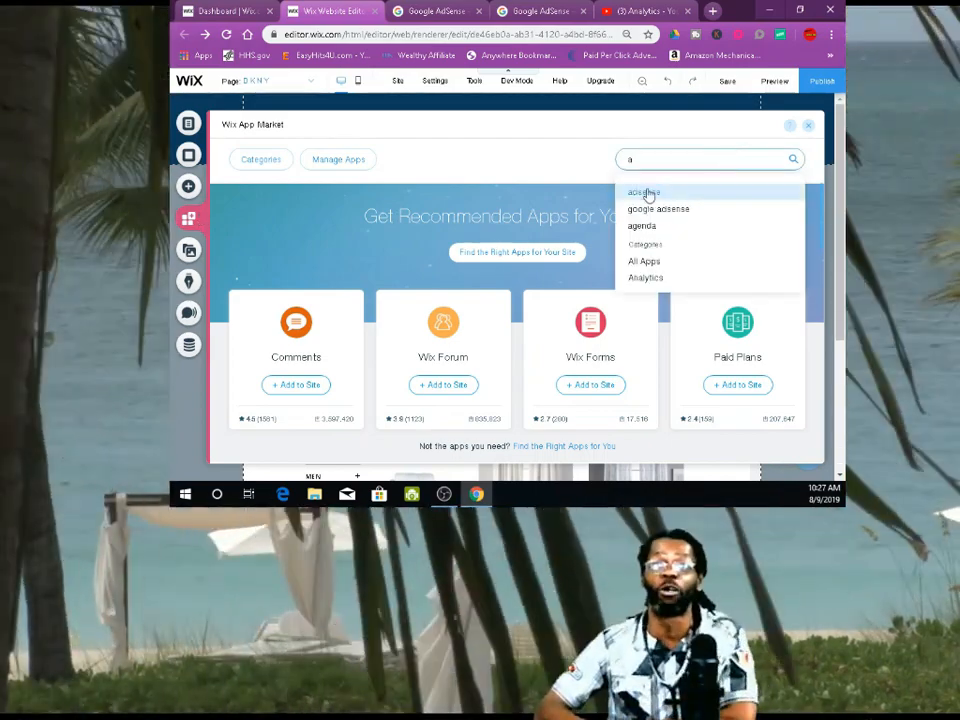
left_click(644, 192)
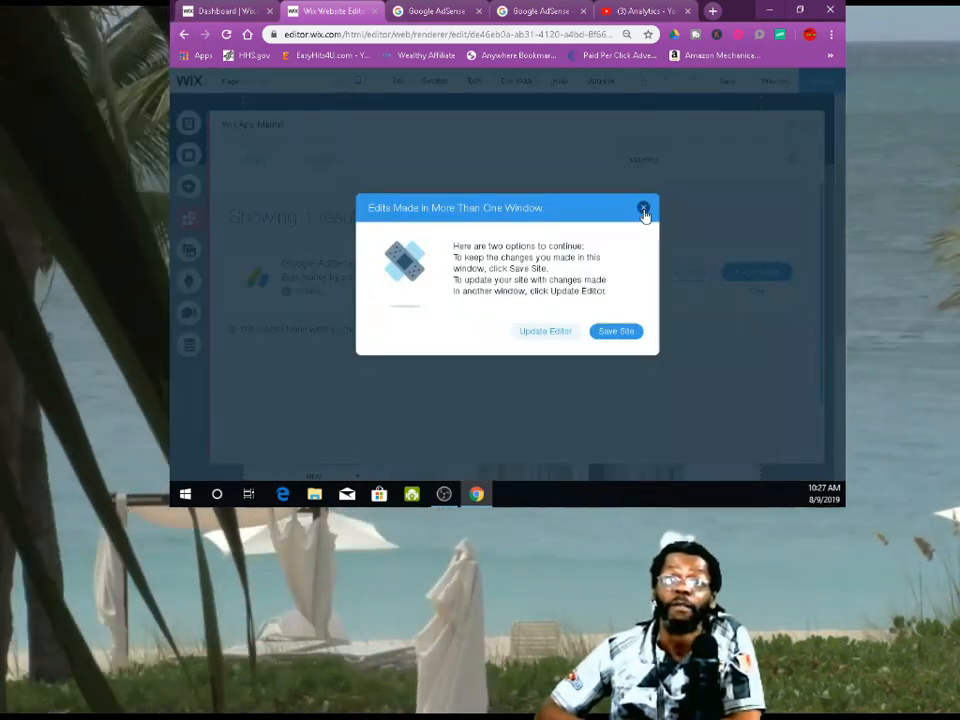
Dismiss the multiple-windows warning, reopen the AdSense element's Settings, and open a new tab.
left_click(644, 208)
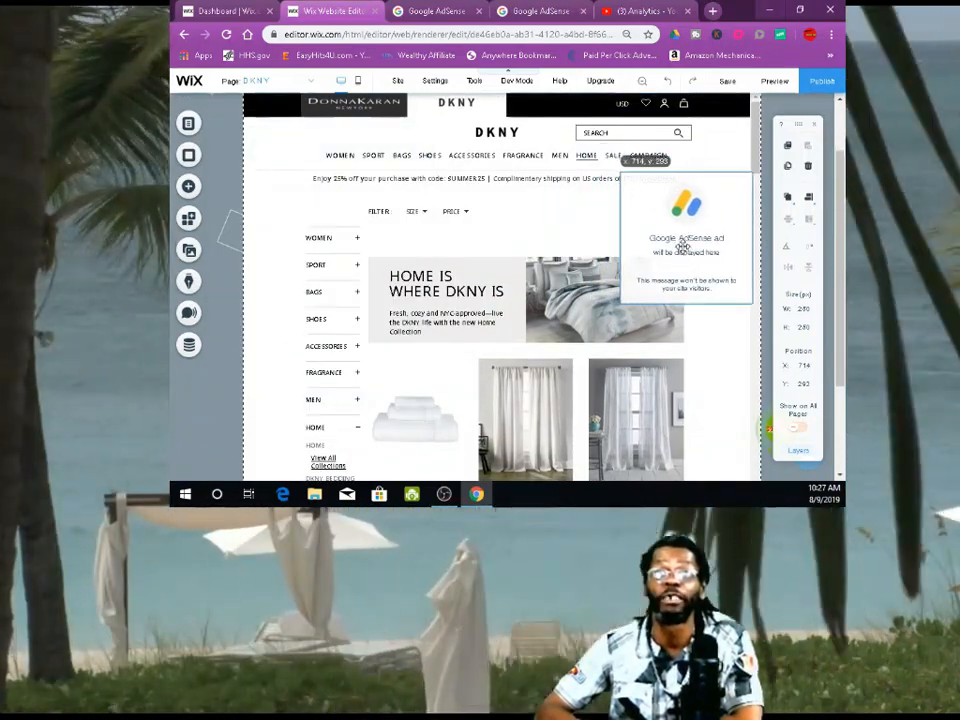
left_click(639, 155)
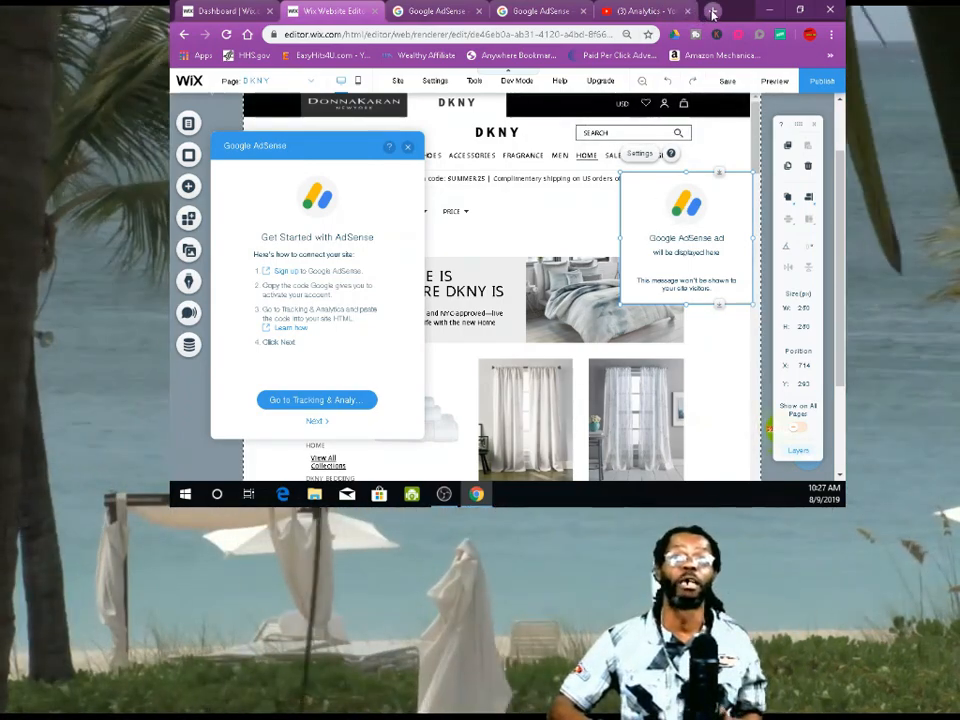
left_click(712, 11)
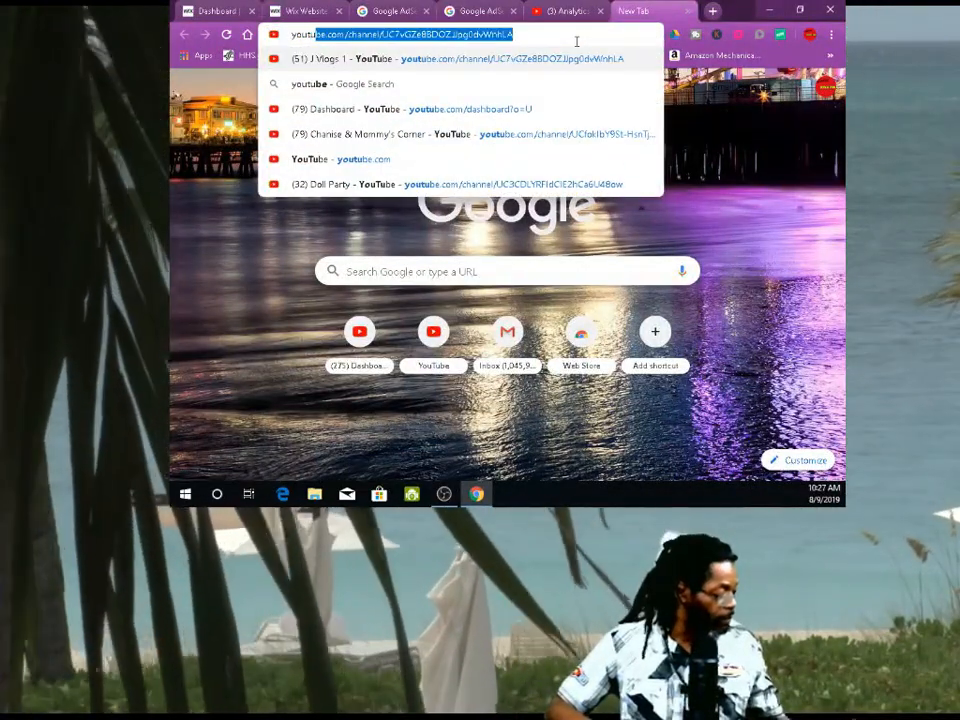
Google 'youtube calculator' and open Influencer Marketing Hub's YouTube Money Calculator.
type("youtube")
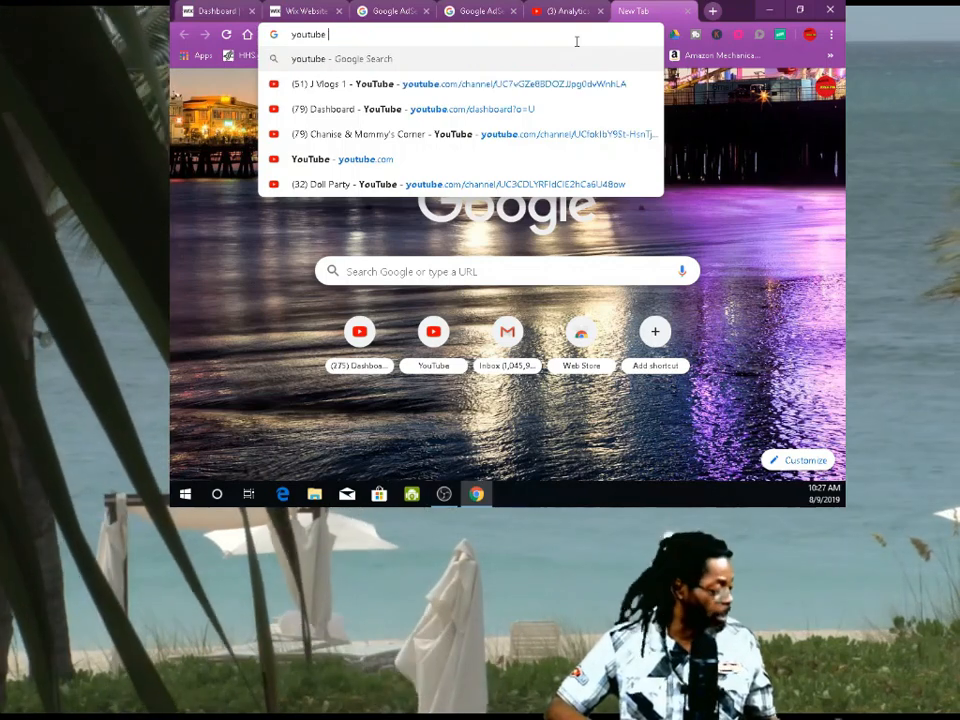
type("calculator")
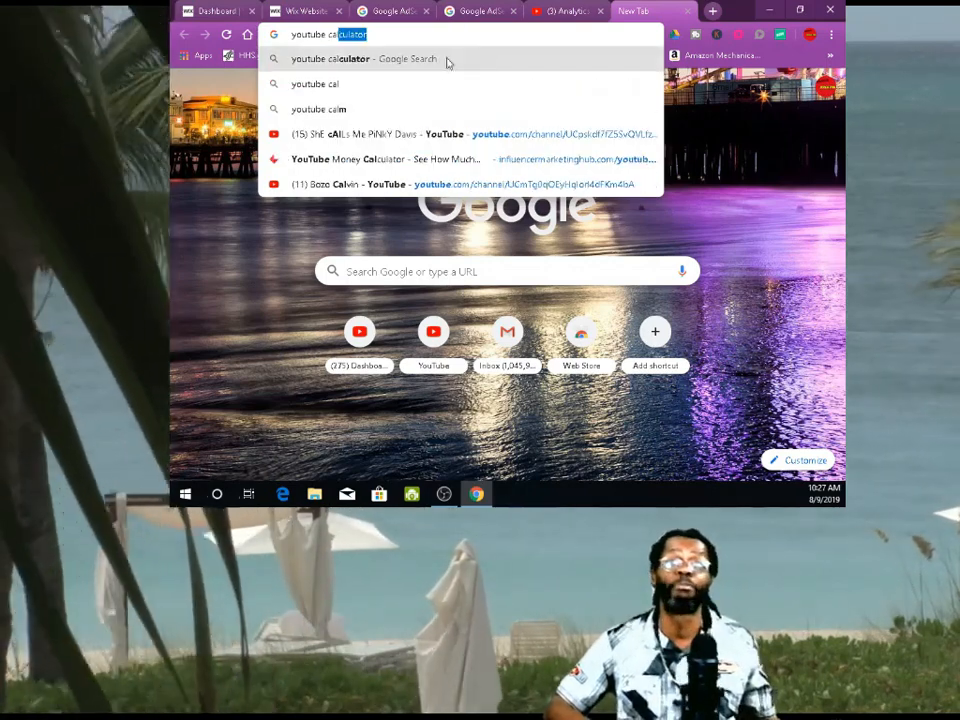
left_click(363, 58)
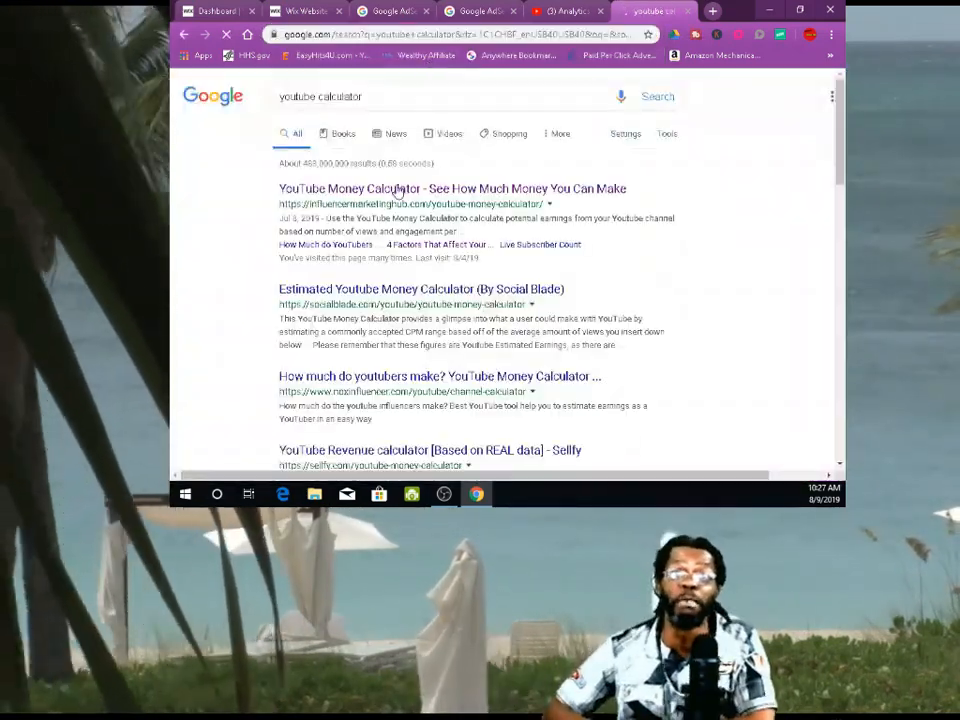
left_click(452, 188)
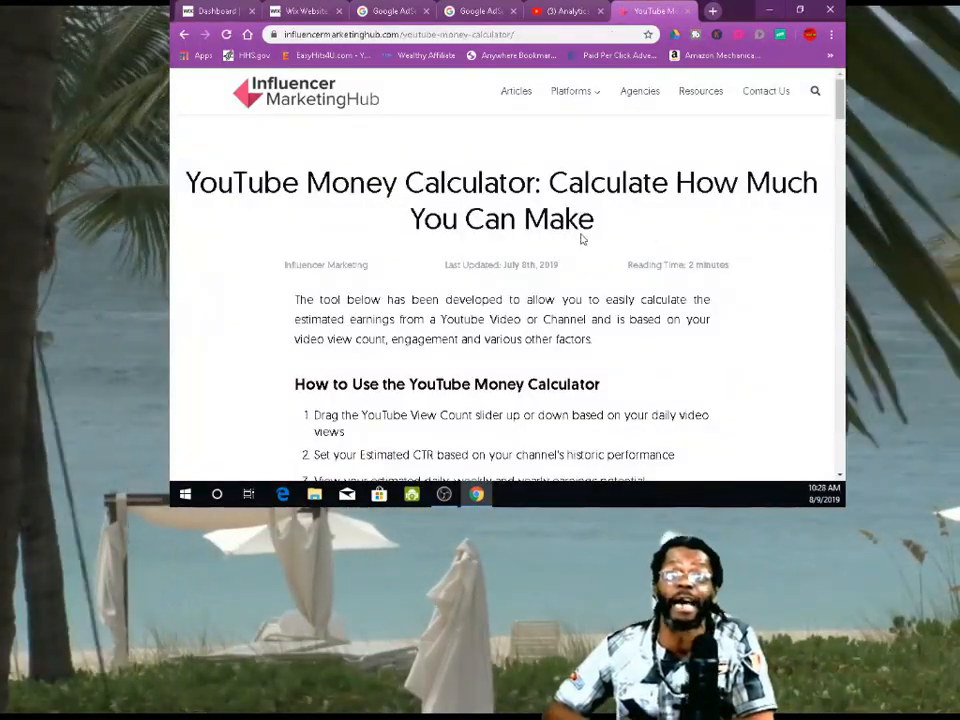
Lower the calculator's Daily Video Views slider to 183.
scroll("down", 3)
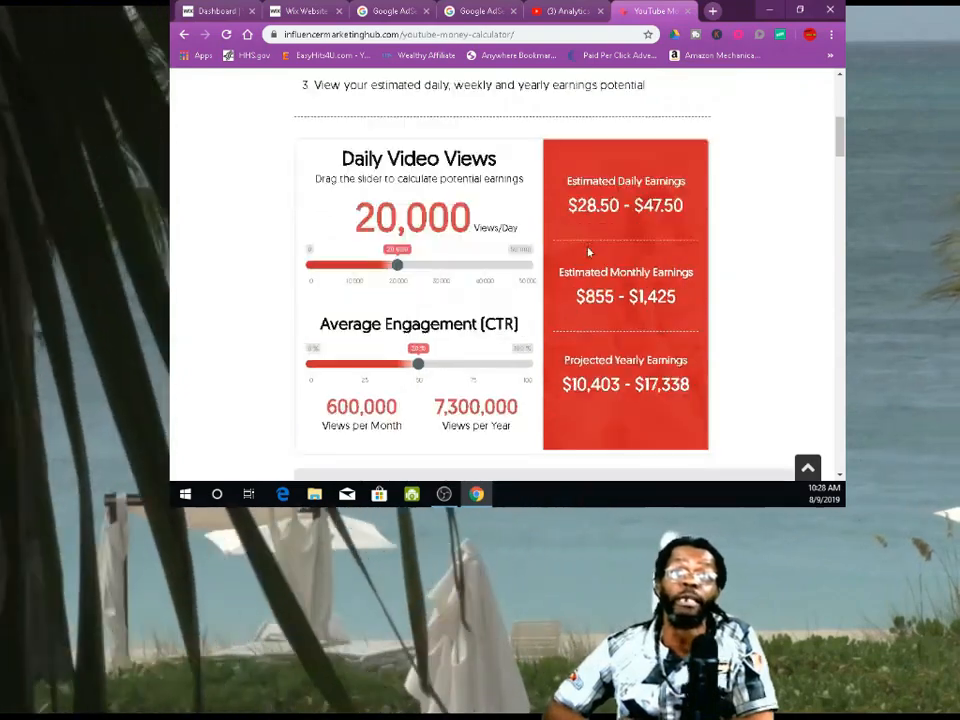
left_click_drag(396, 264, 364, 264)
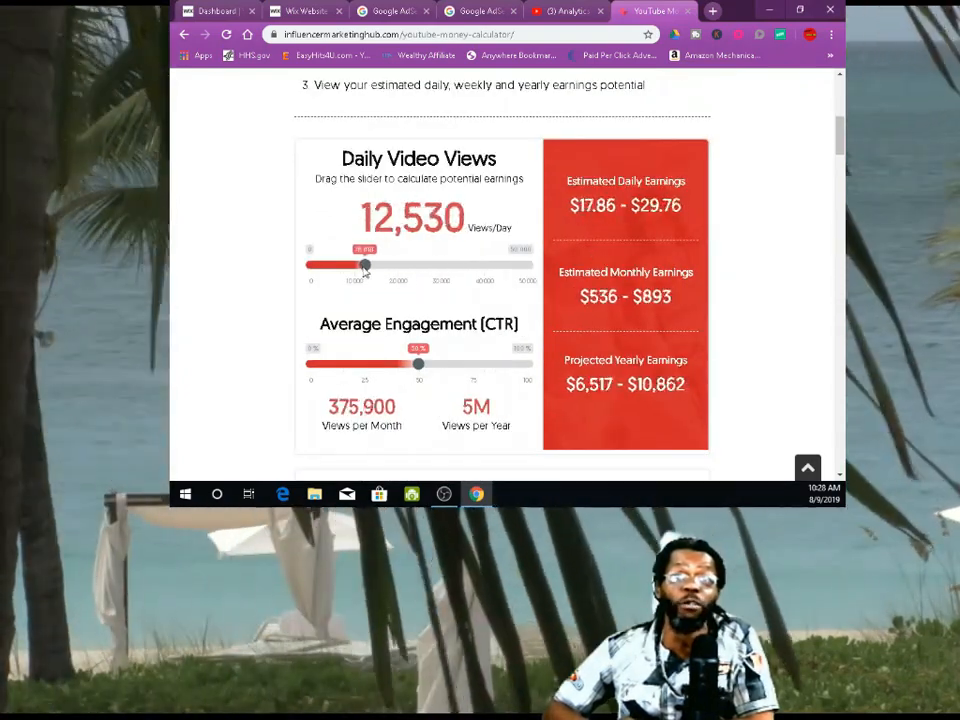
left_click_drag(365, 265, 315, 265)
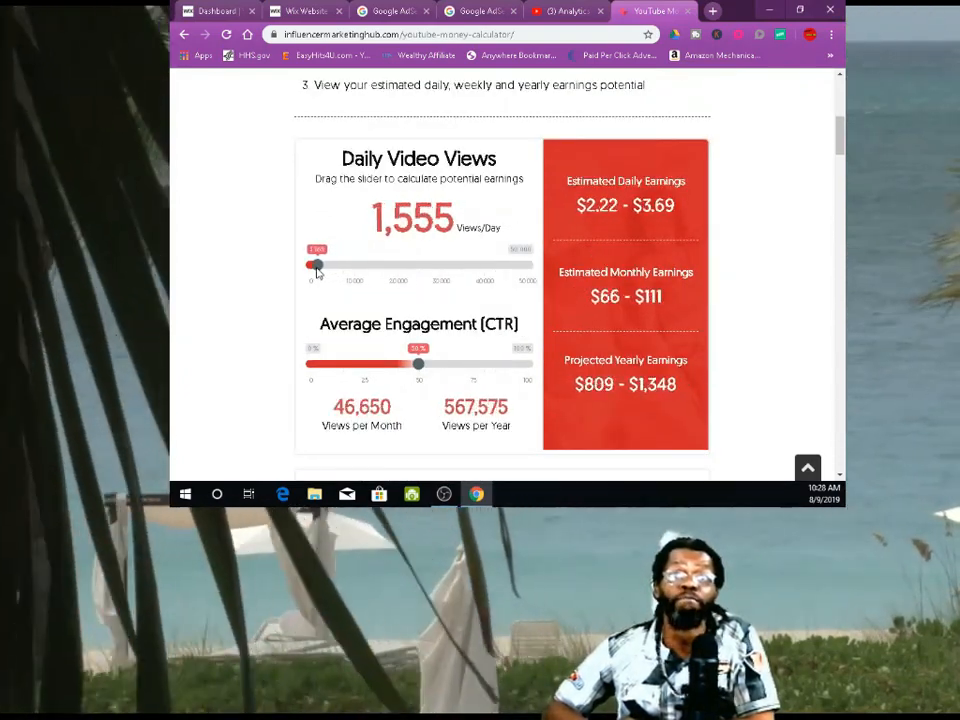
left_click_drag(316, 265, 312, 265)
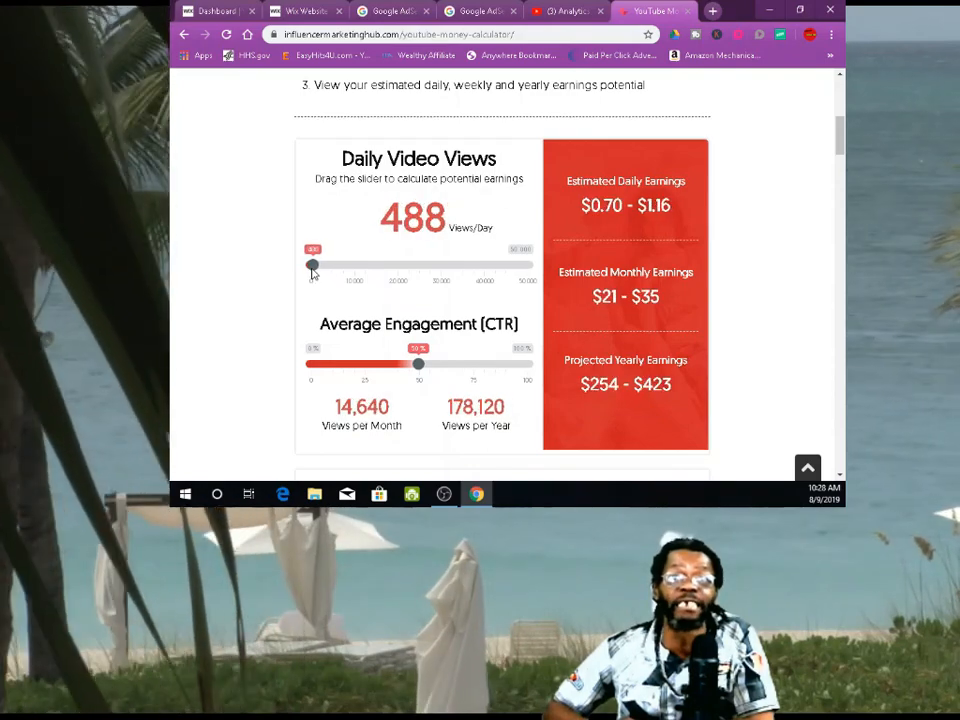
left_click_drag(312, 267, 310, 267)
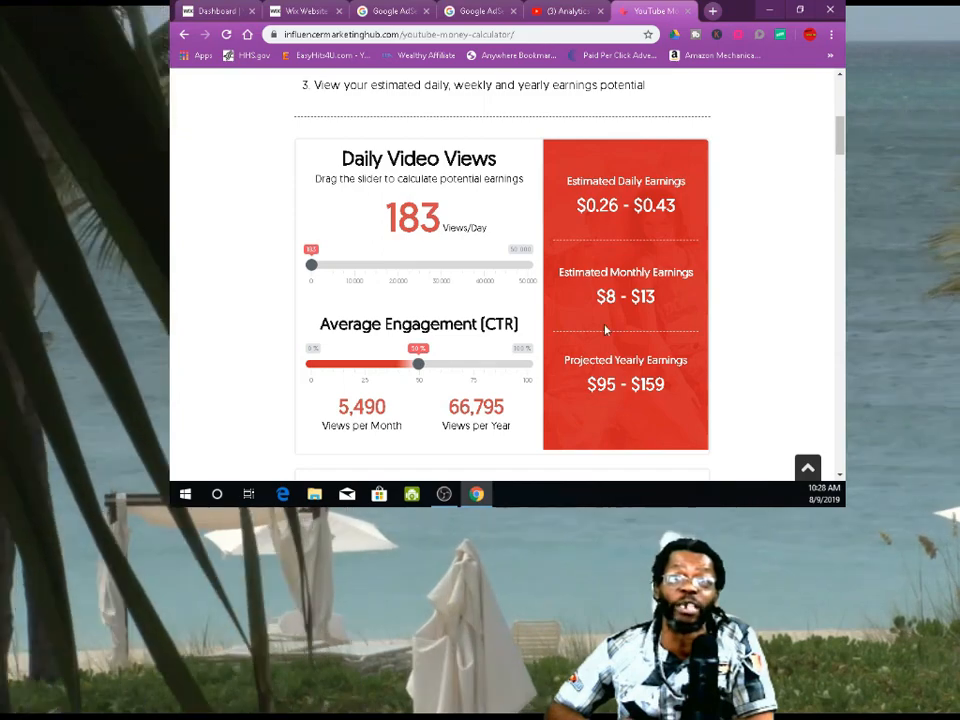
Lower the engagement rate slider, then switch back to the Wix editor tab.
left_click_drag(418, 364, 367, 364)
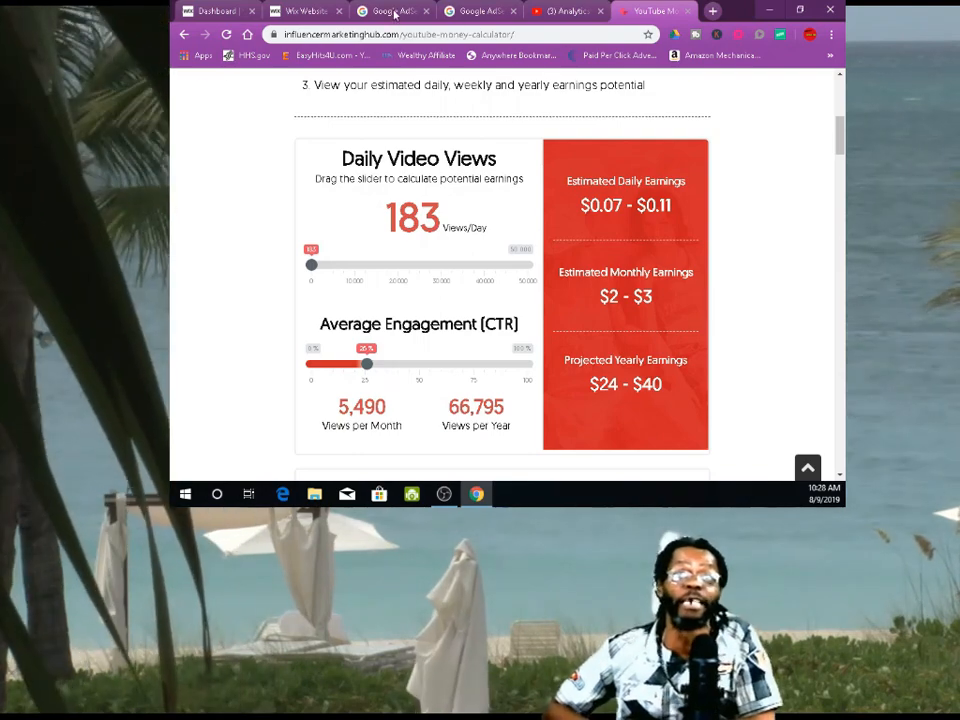
left_click(305, 11)
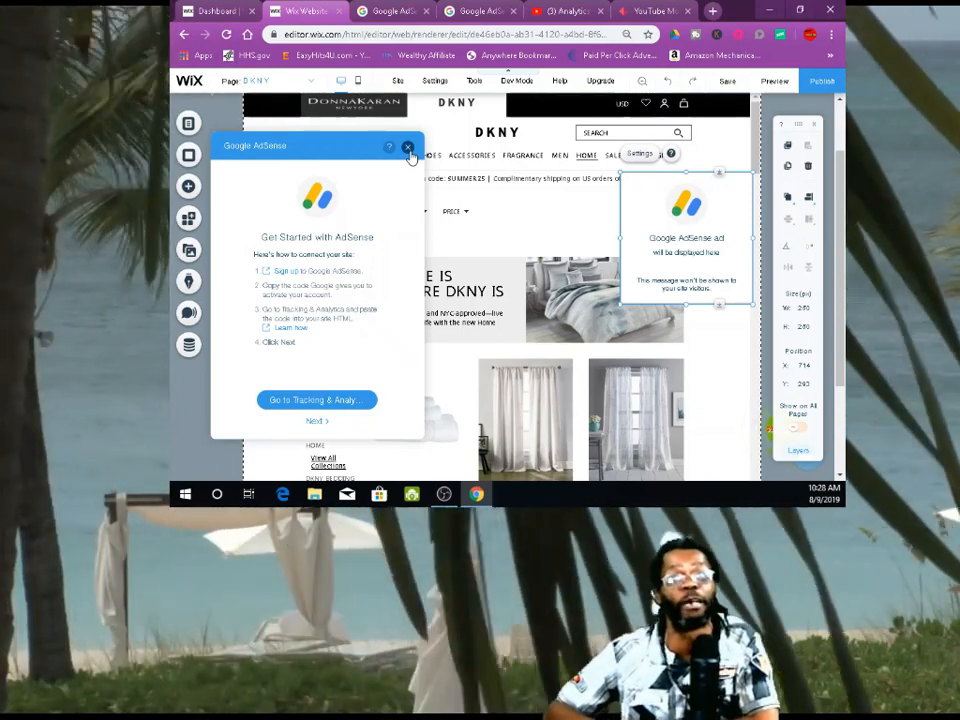
mouse_move(413, 153)
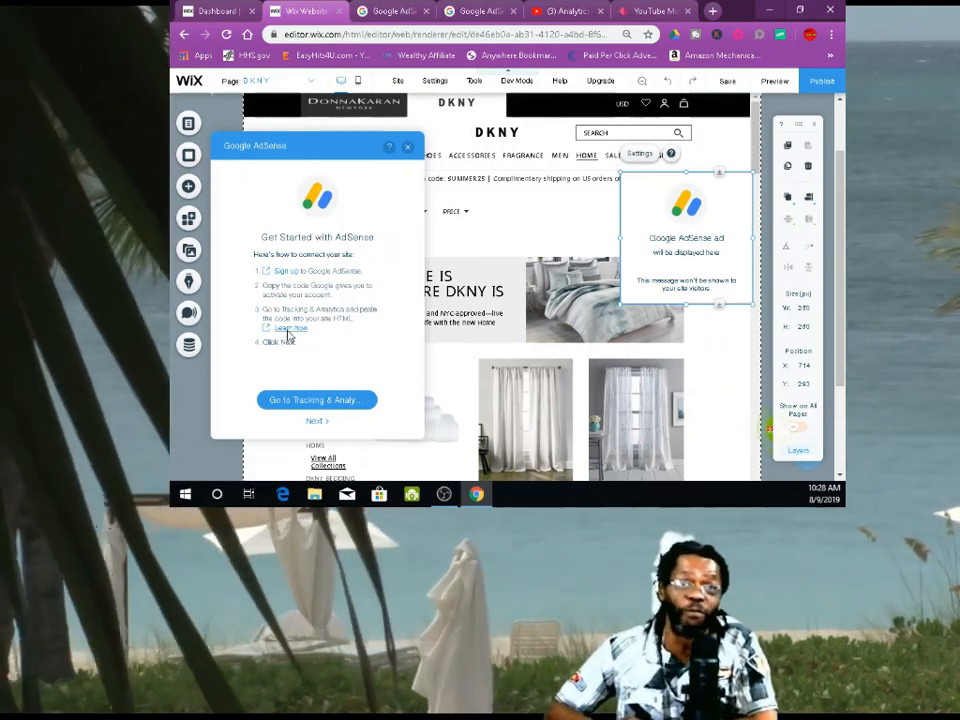
Follow the 'Learn how' link and scroll the AdSense setup article's verify, create-ad and activate steps.
left_click(290, 328)
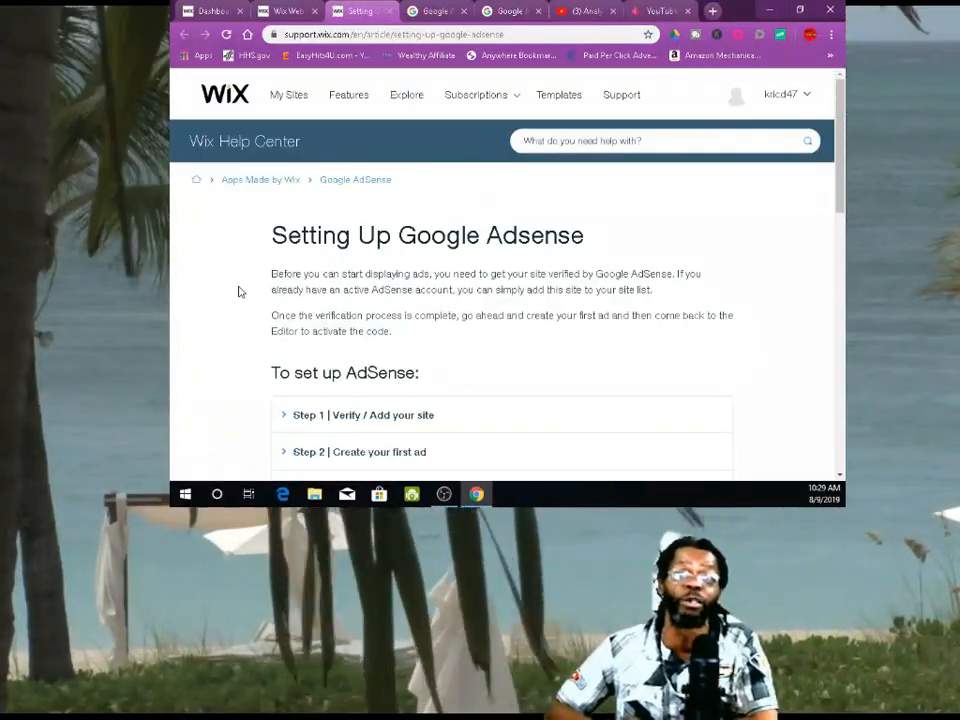
scroll("down", 3)
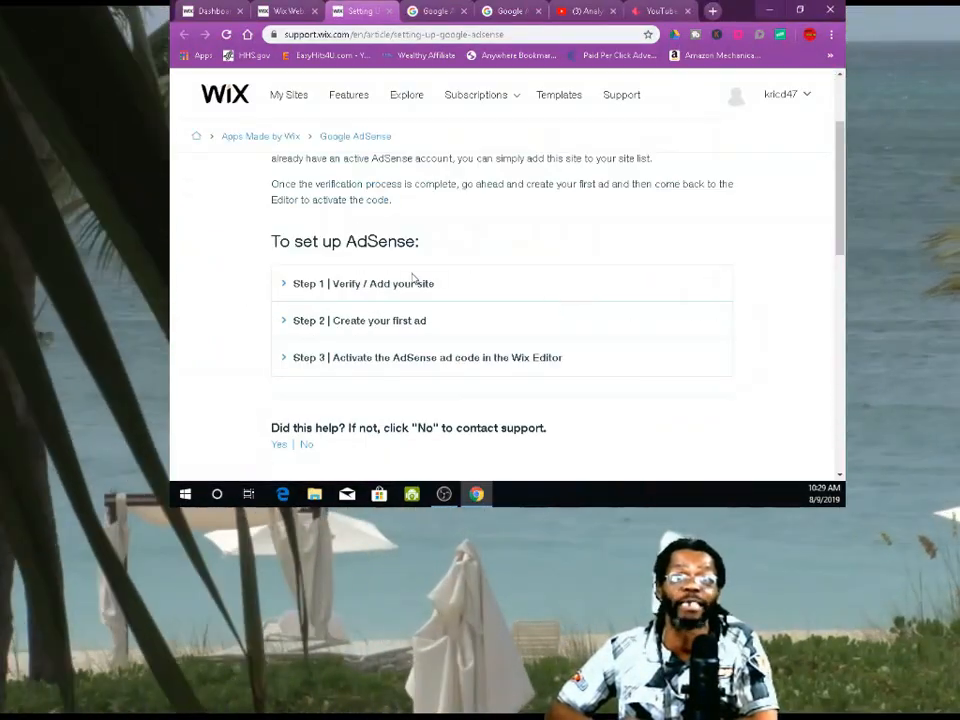
scroll("up", 3)
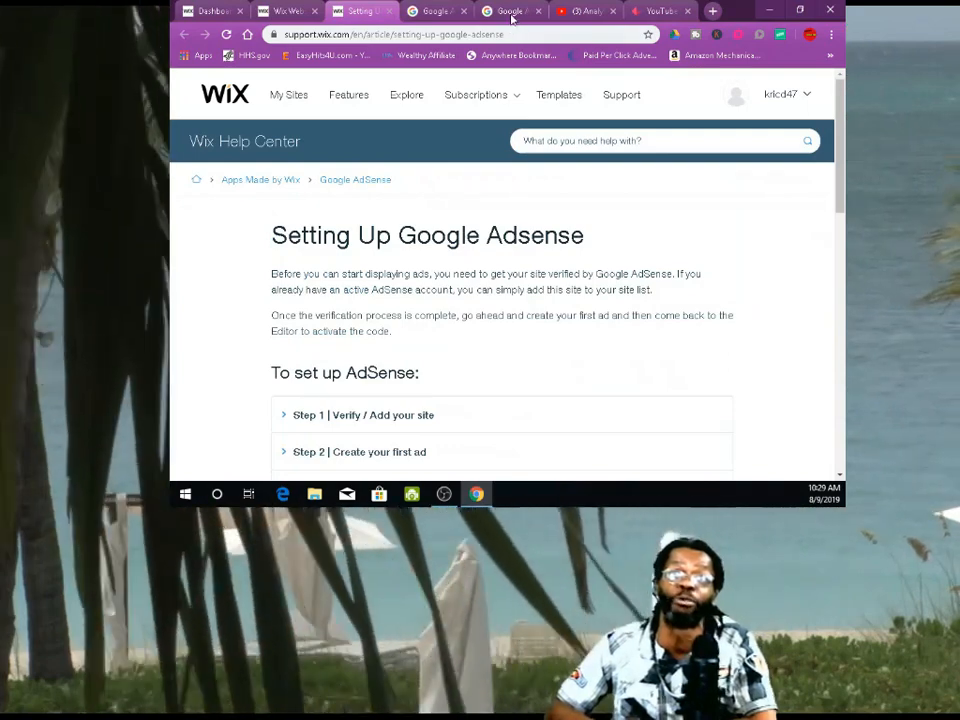